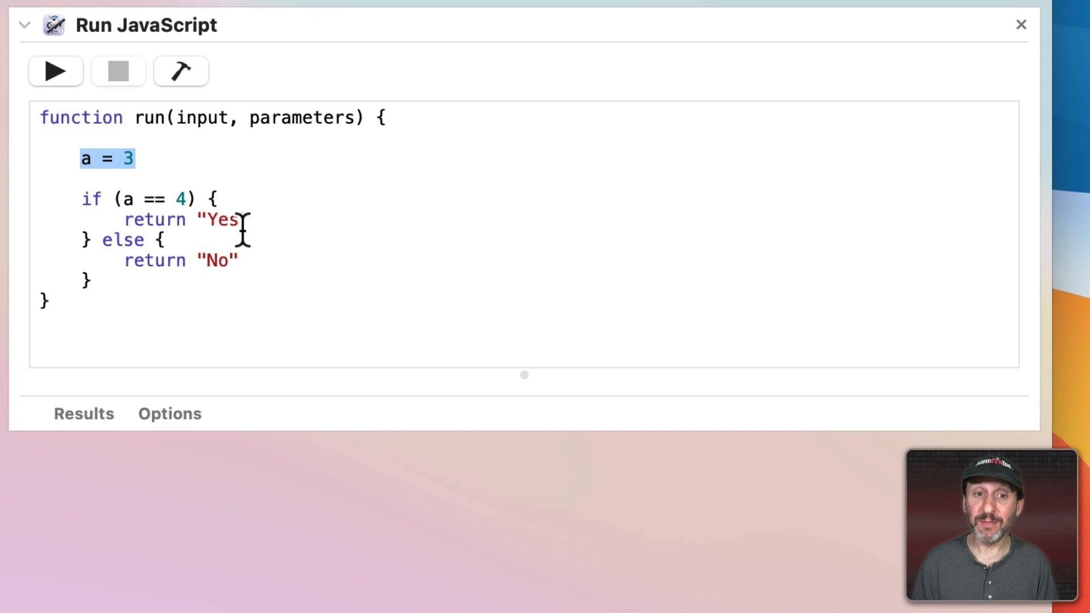
Put ! before the (a == 4) condition in Run JavaScript so the run returns Yes
left_click(216, 199)
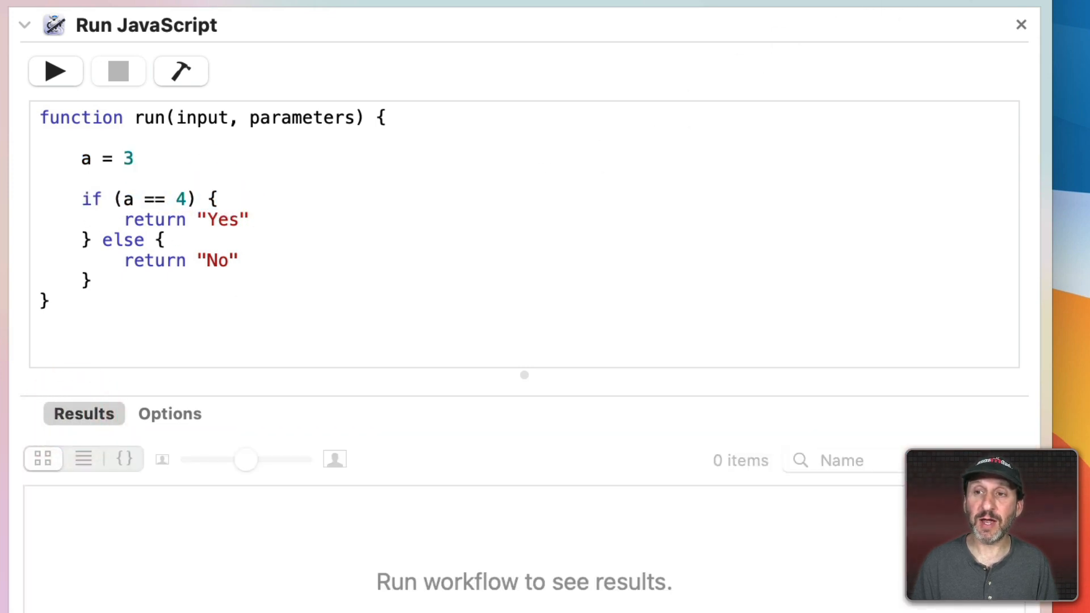
left_click(56, 71)
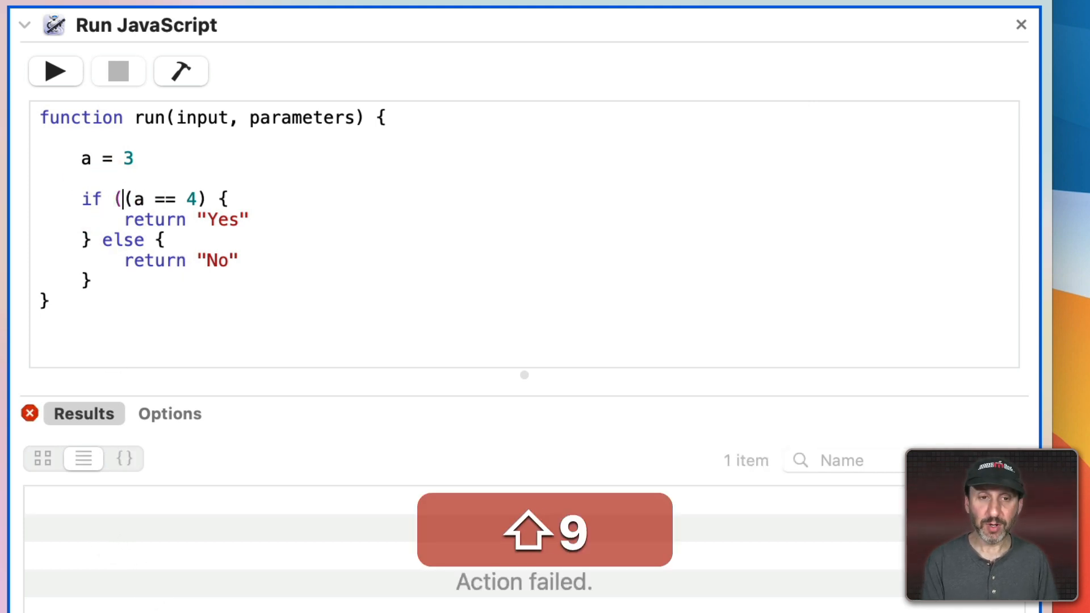
type("!")
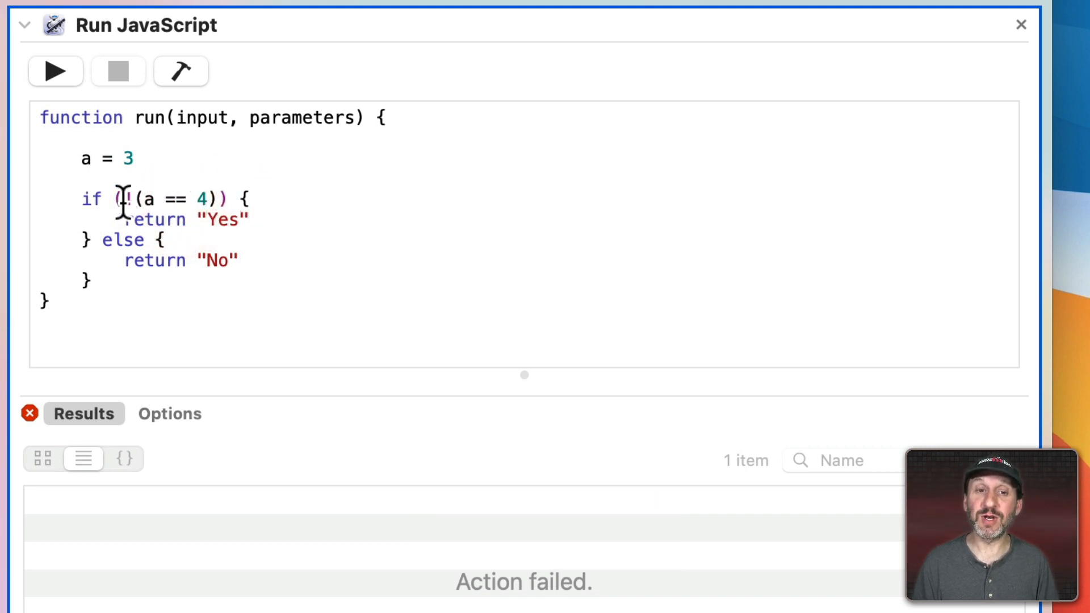
double_click(174, 199)
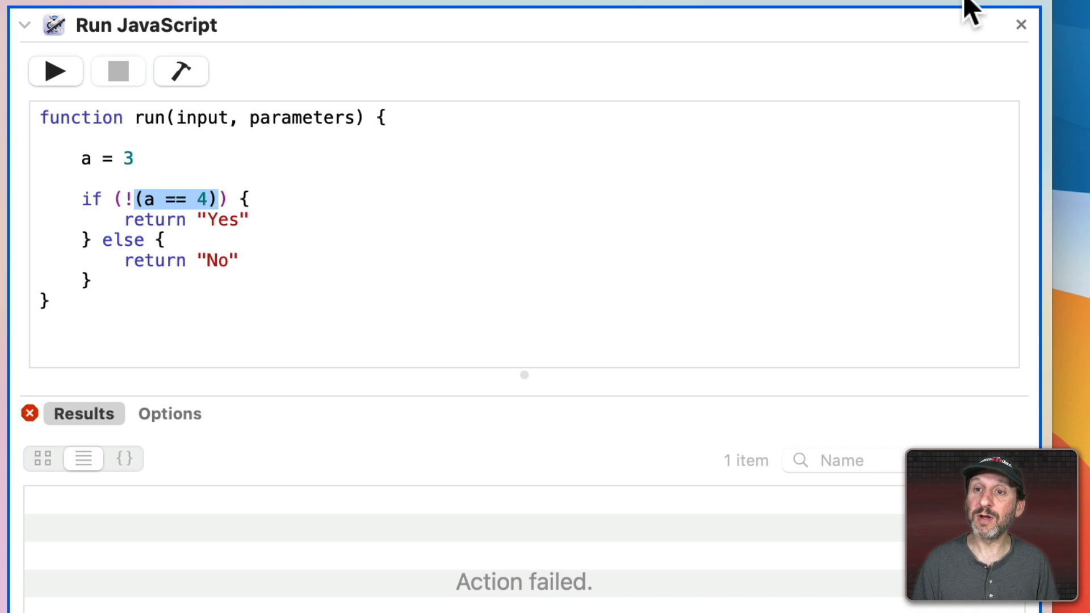
mouse_move(981, 14)
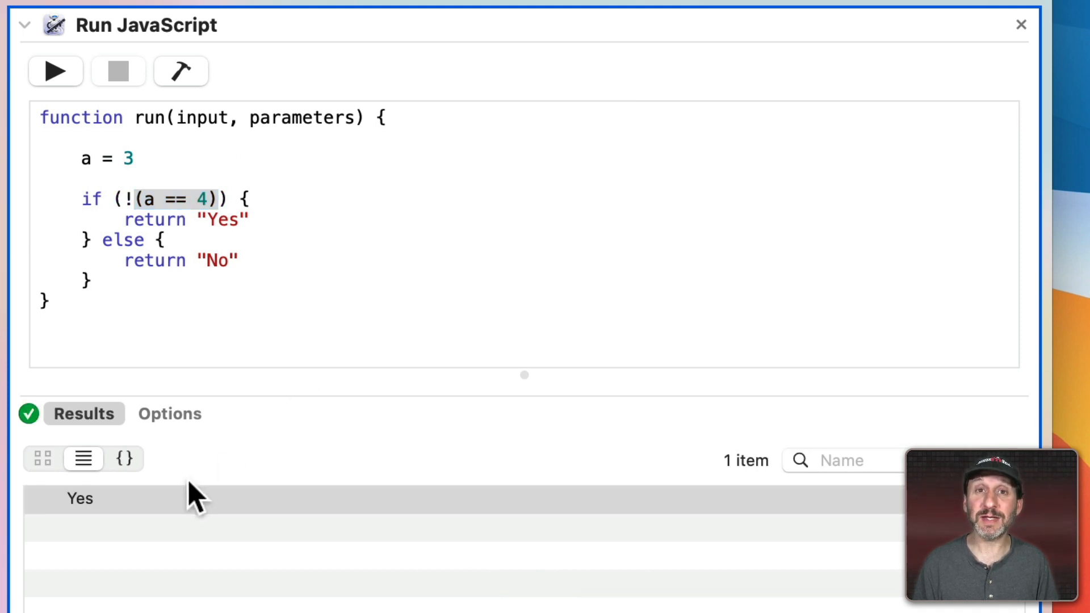
key("cmd+space")
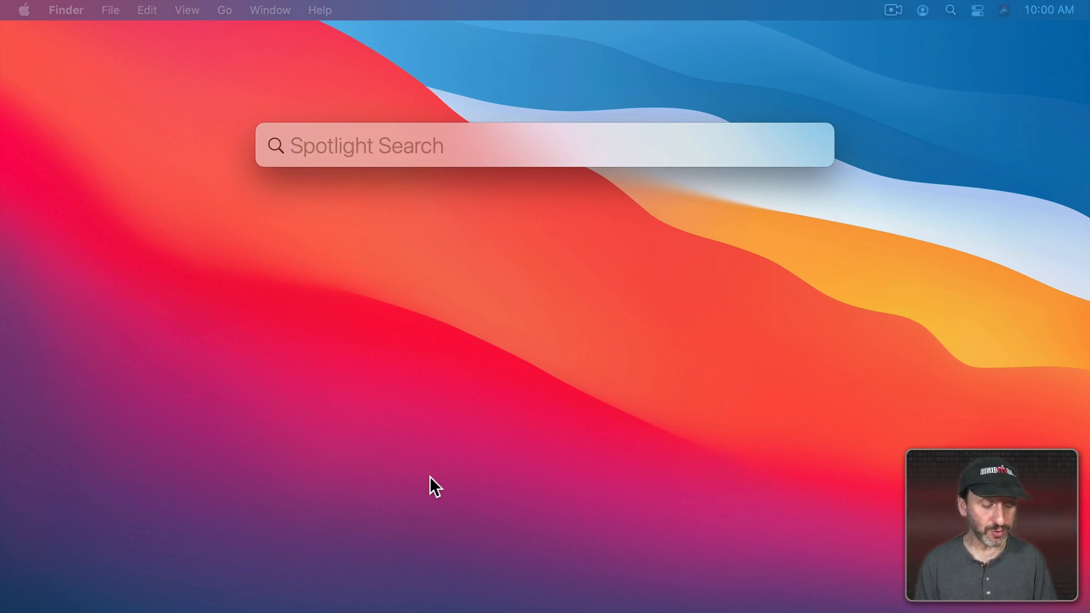
Compute 3! in Spotlight (result 6), then start entering 5!
type("3")
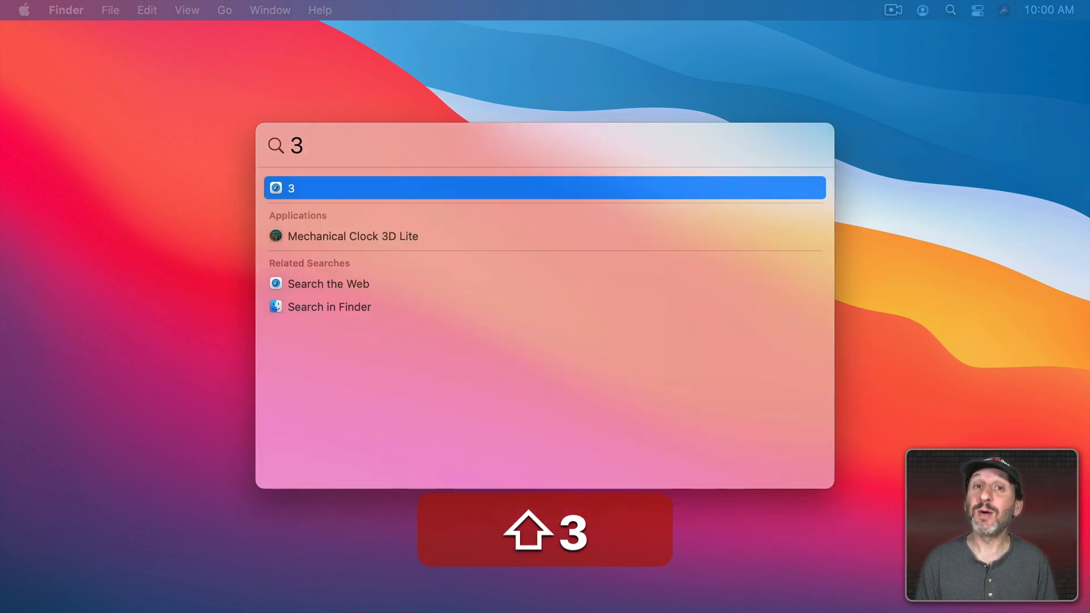
type("!")
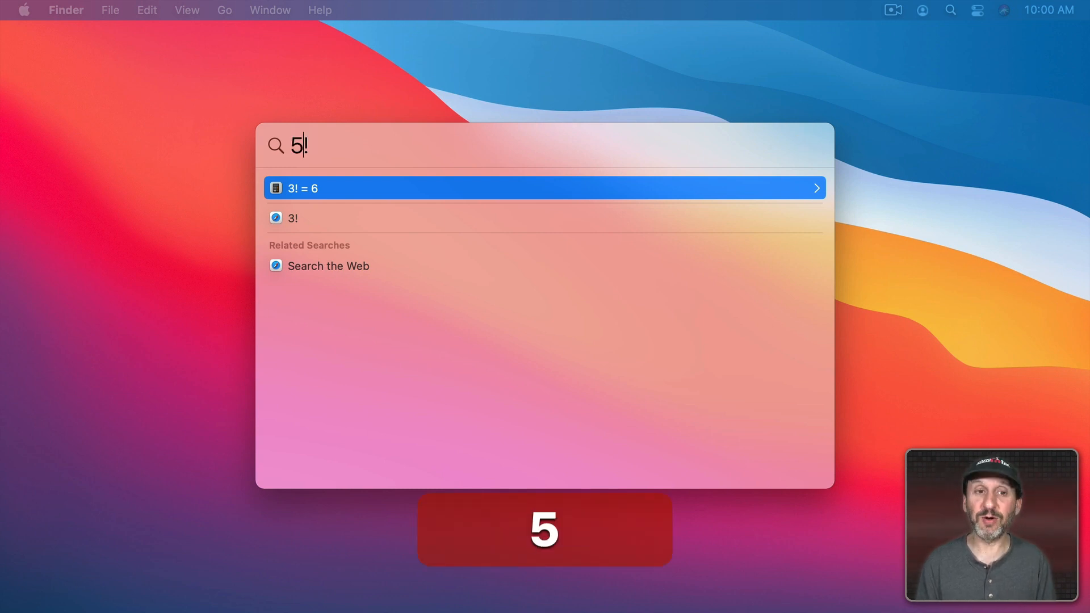
type("5")
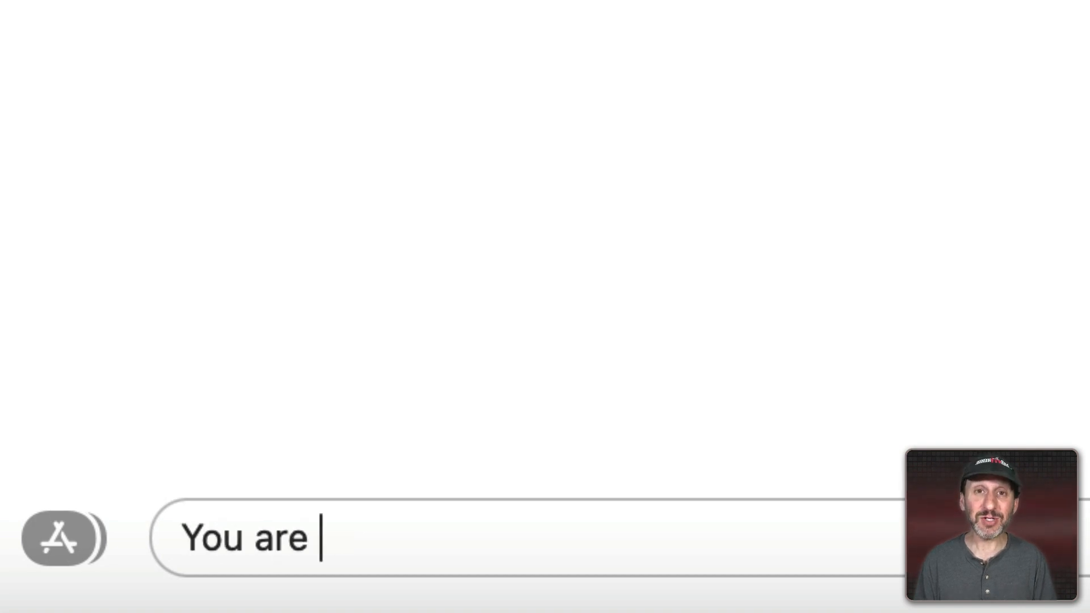
type("right @")
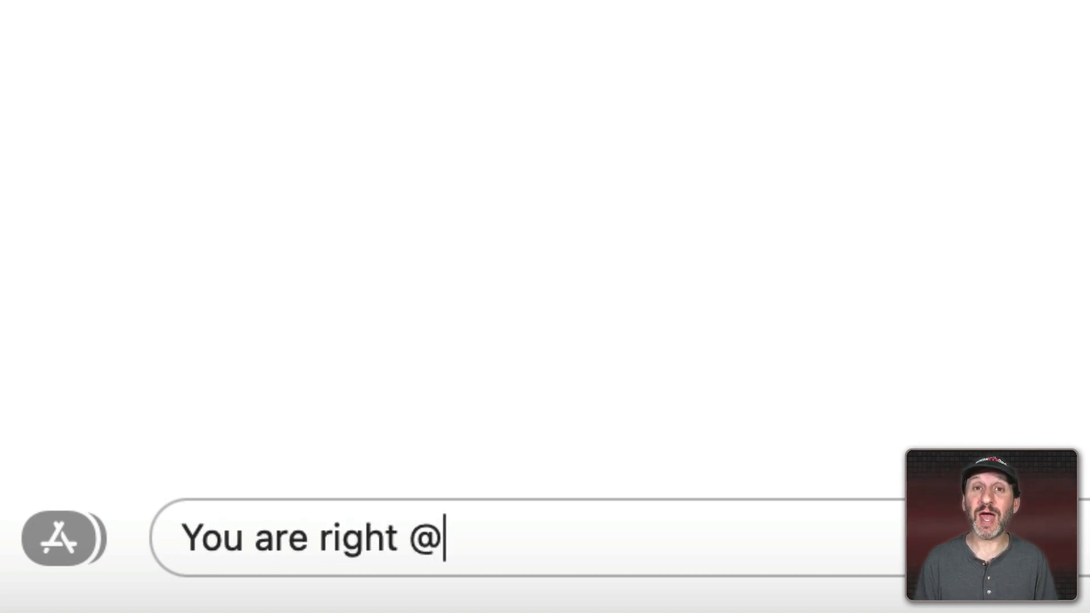
type("Joe!")
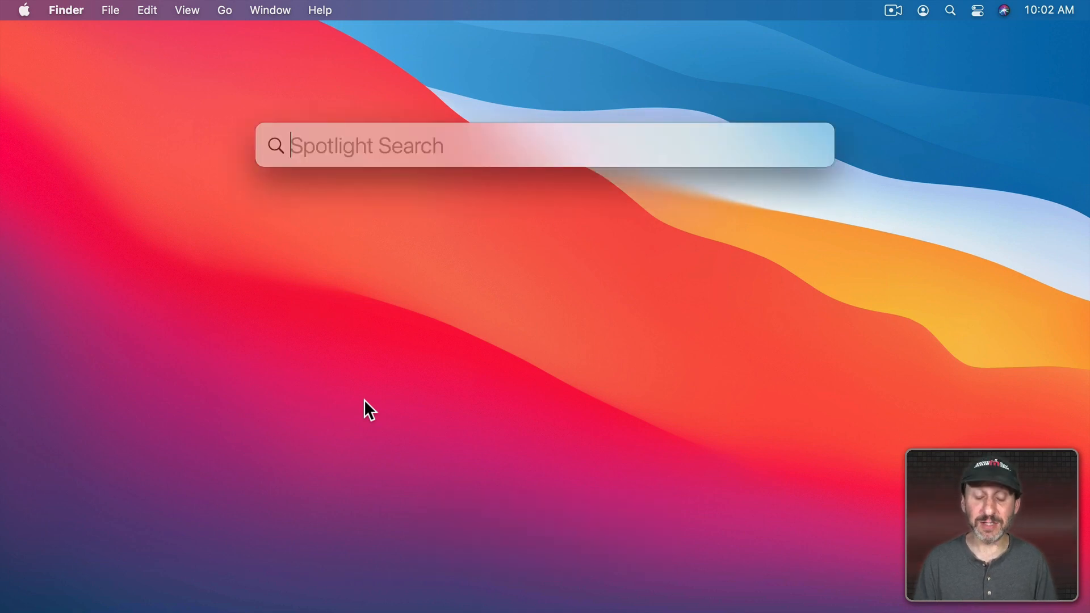
Enter $20 as a Spotlight query
type("$20")
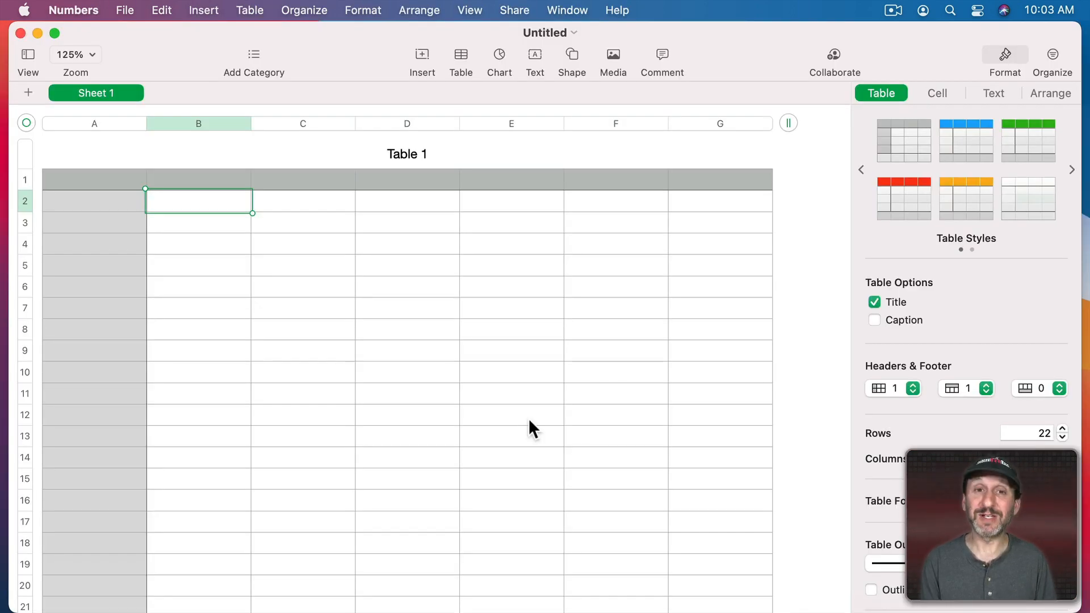
Enter $20 in cell B2, which displays as $20.00
type("$")
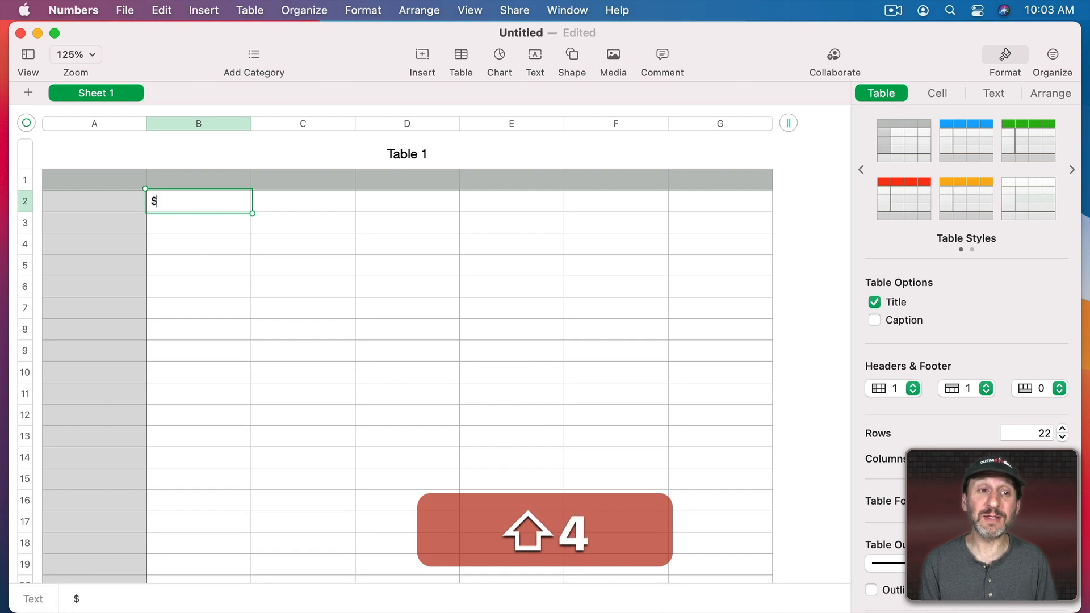
type("20")
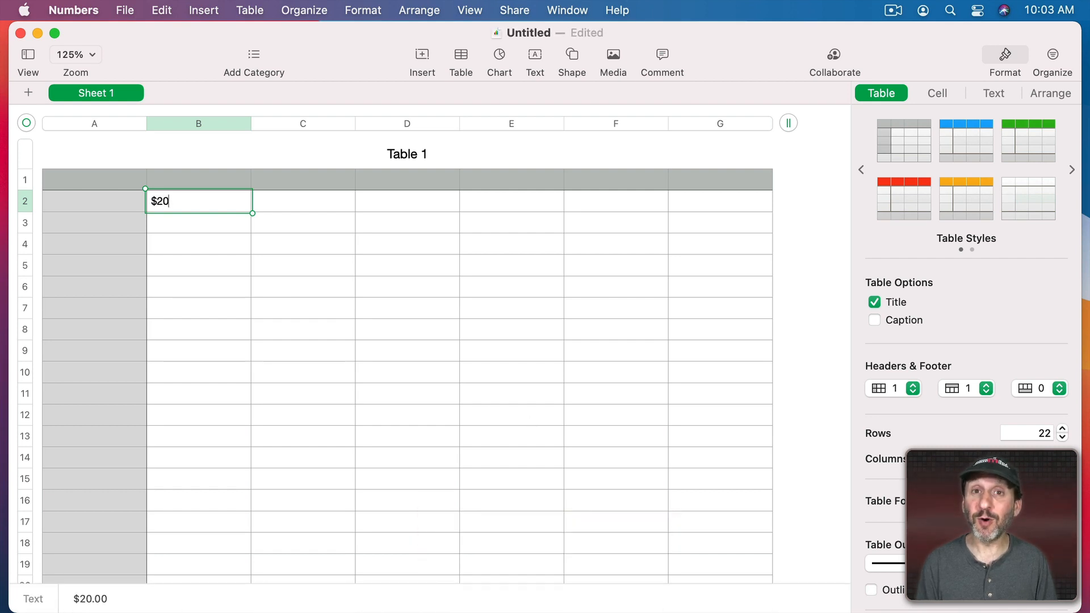
key("return")
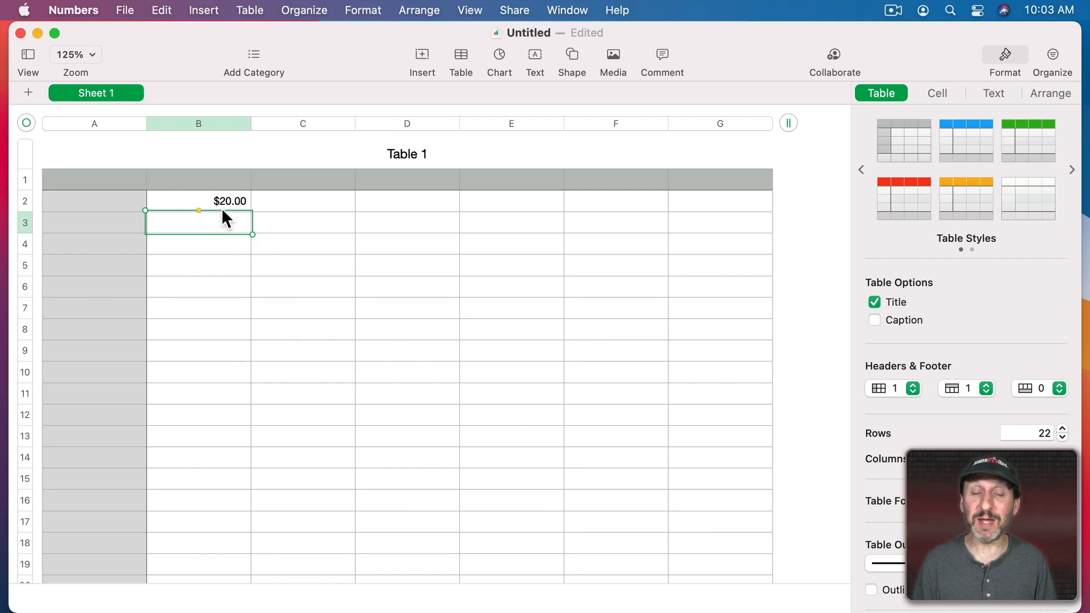
mouse_move(261, 230)
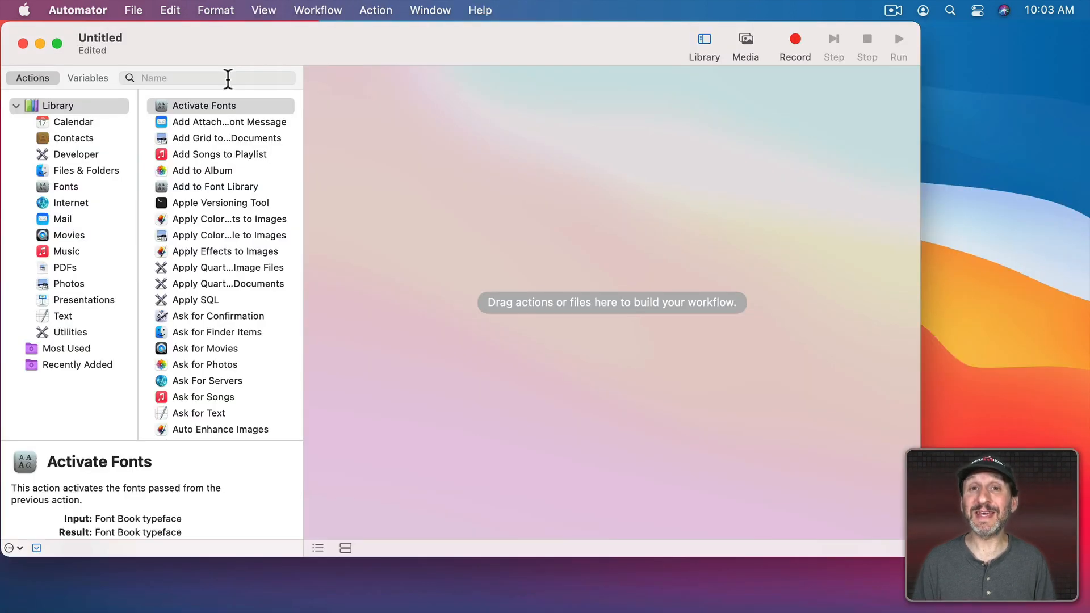
Add Run Shell Script from a 'shell' action search, with a for f in "$@" loop
left_click(209, 78)
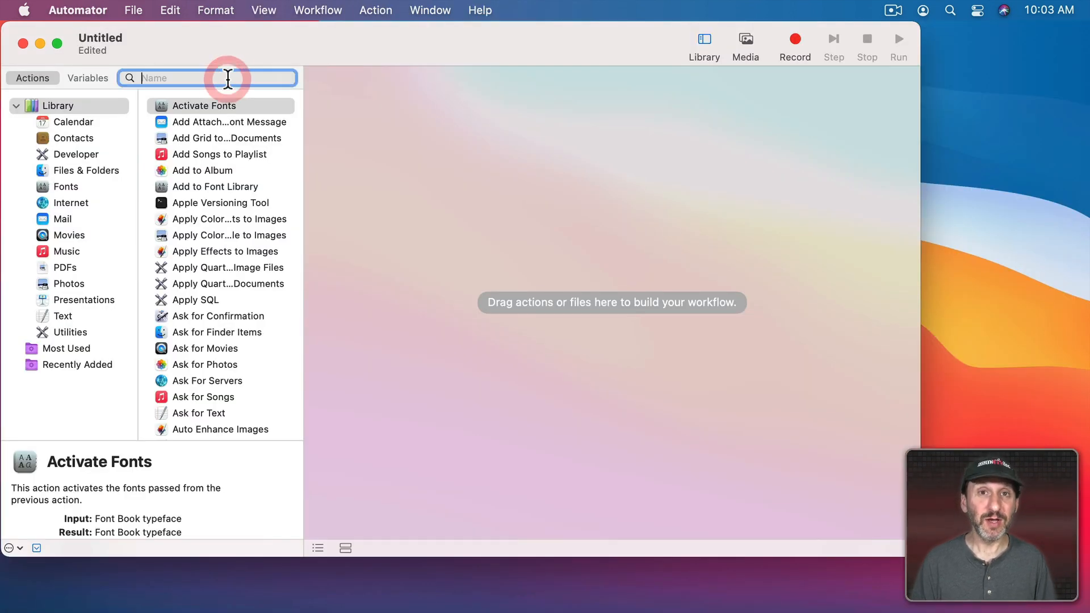
type("shell")
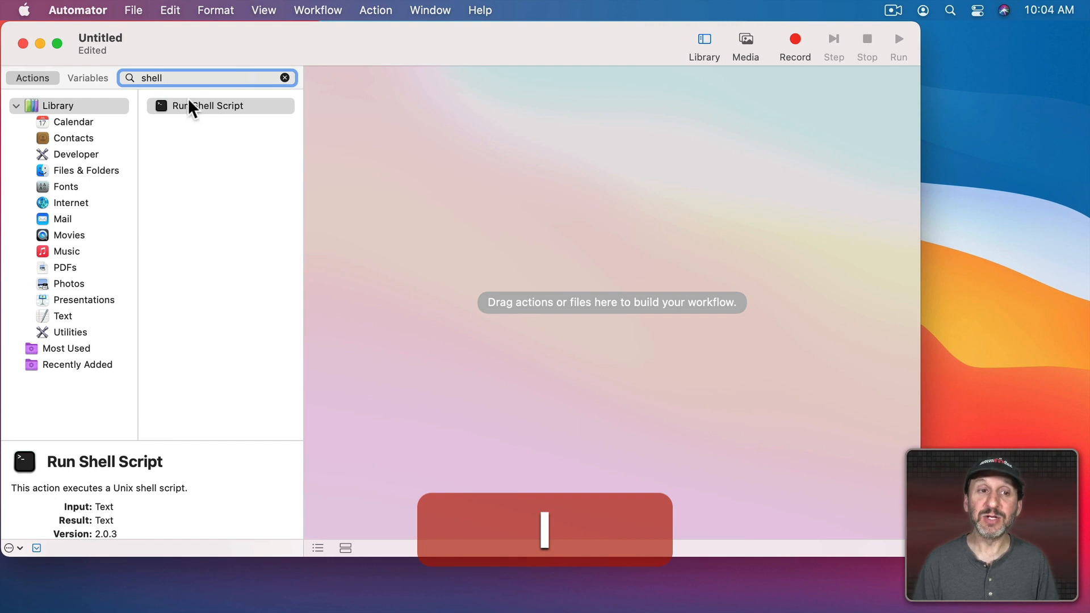
double_click(207, 106)
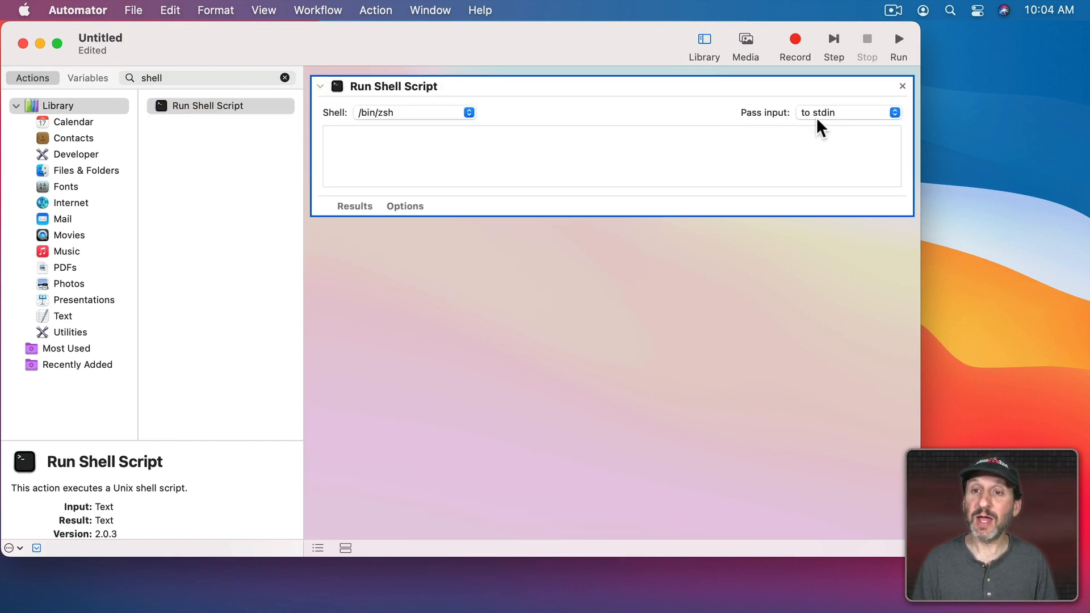
type("for f in \"$@\"")
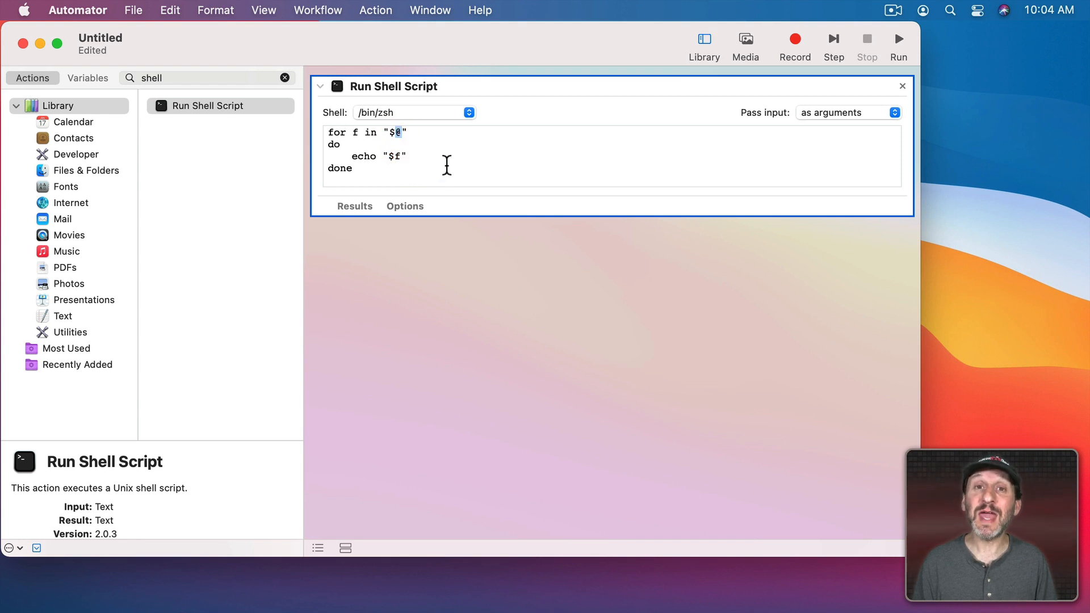
mouse_move(416, 139)
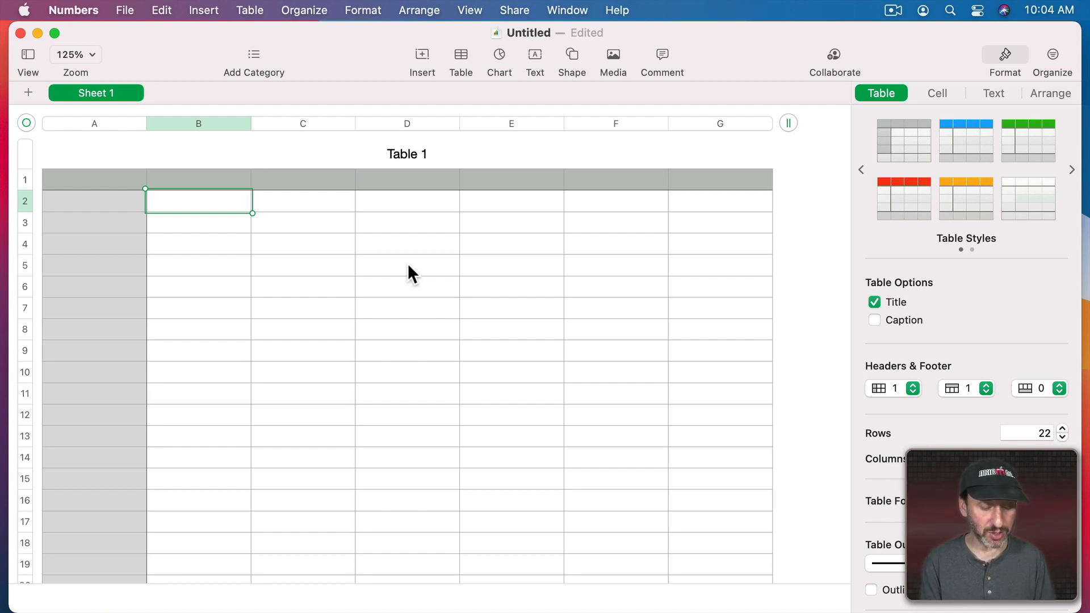
Enter 20% in Table 1's cell B2, stored as 0.2
type("20%")
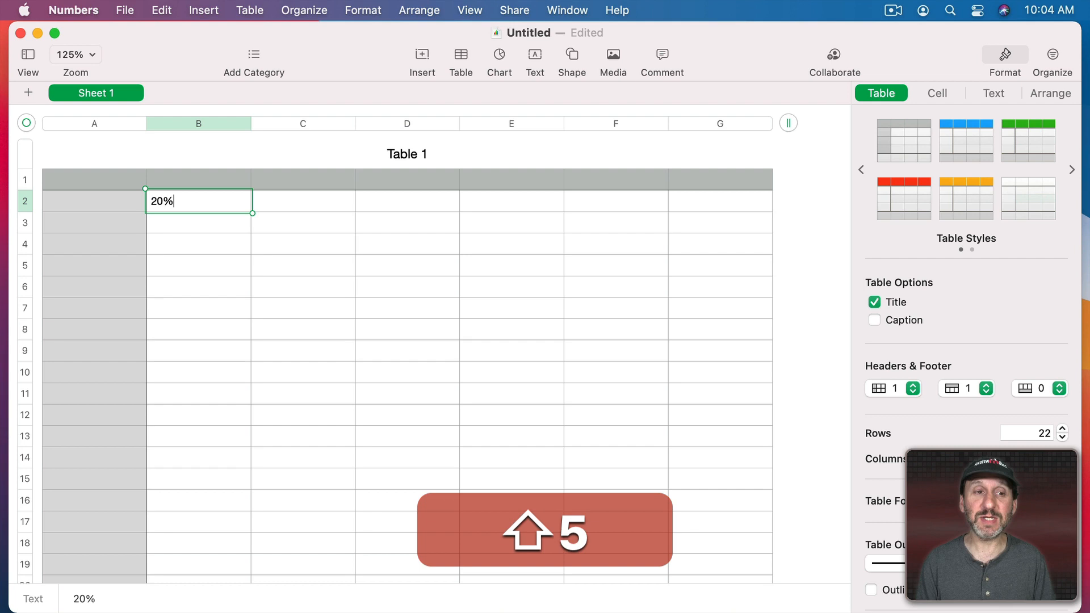
key("Return")
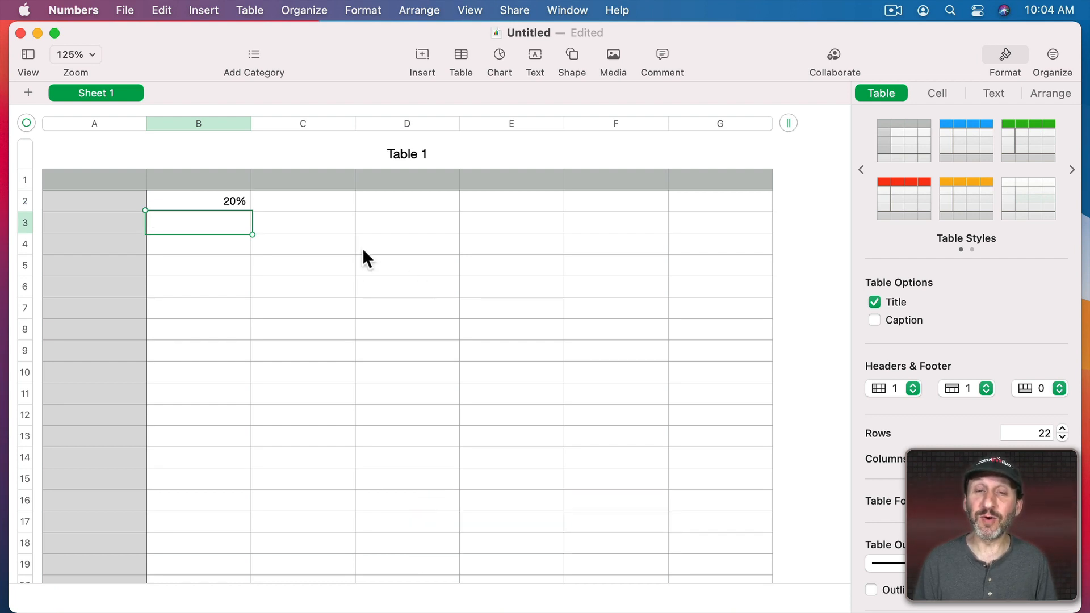
mouse_move(276, 235)
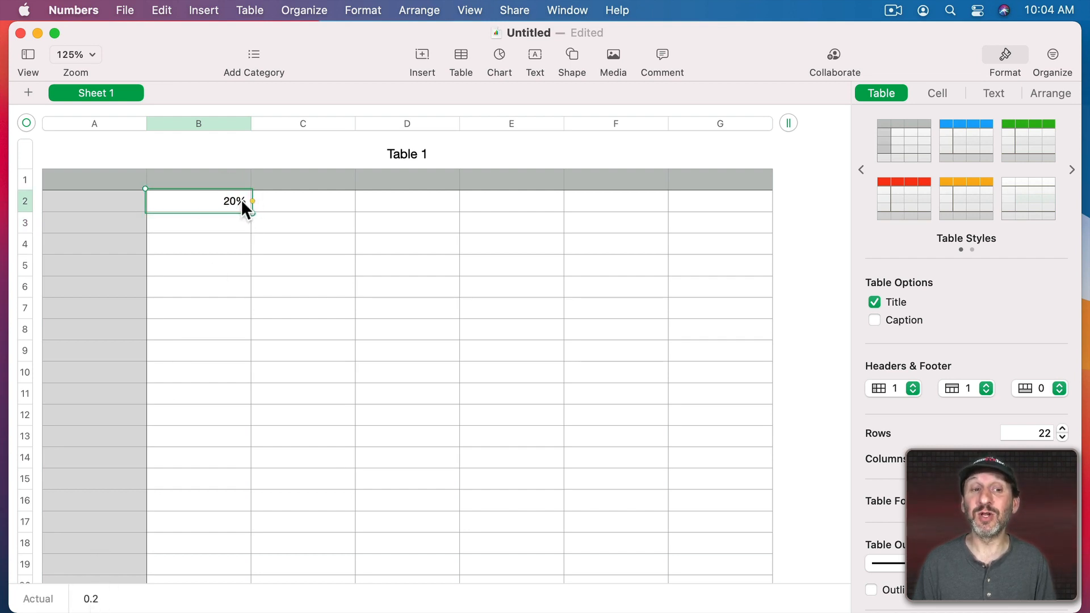
key("cmd+space")
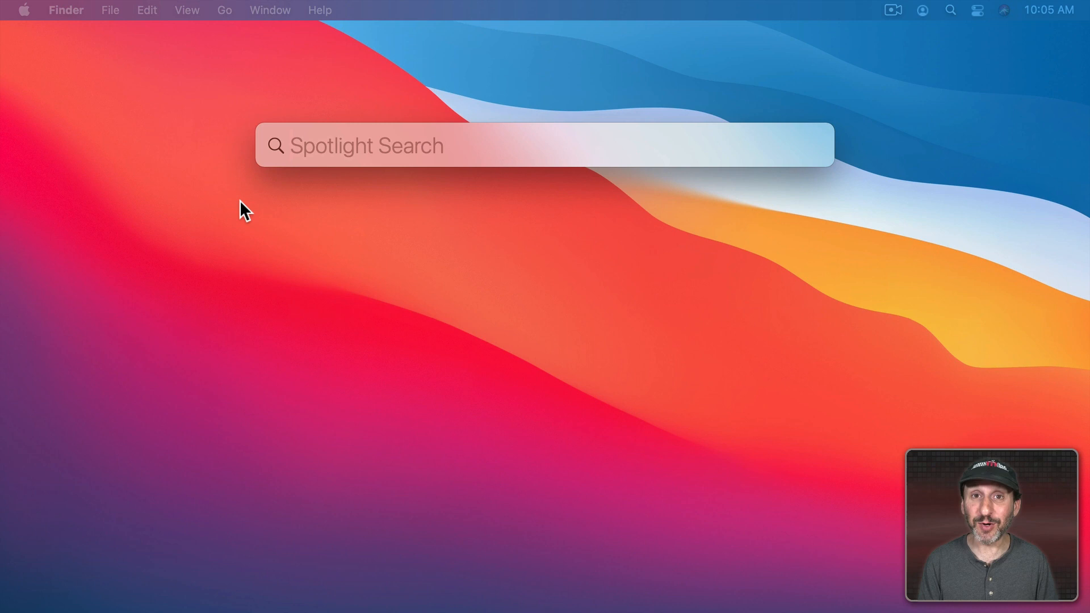
Enter 75*20% in Spotlight to get 15
type("7")
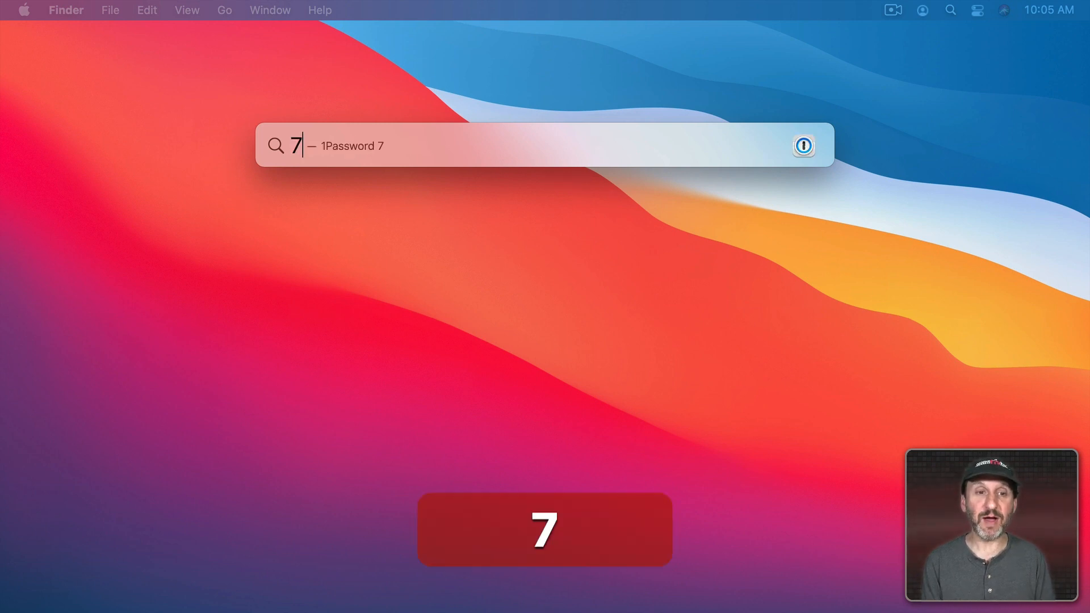
type("5*")
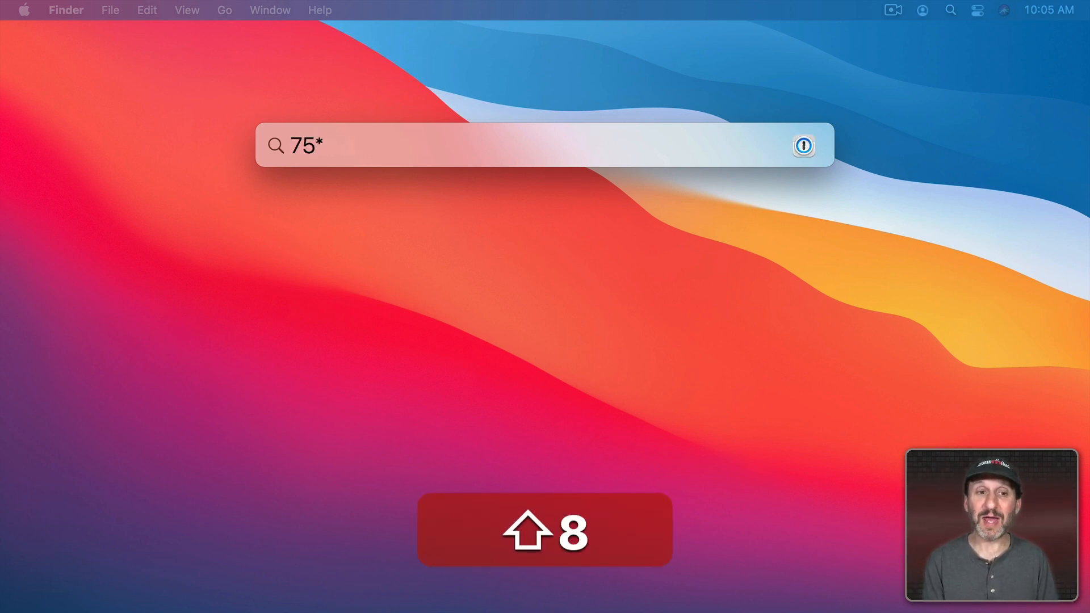
type("20%")
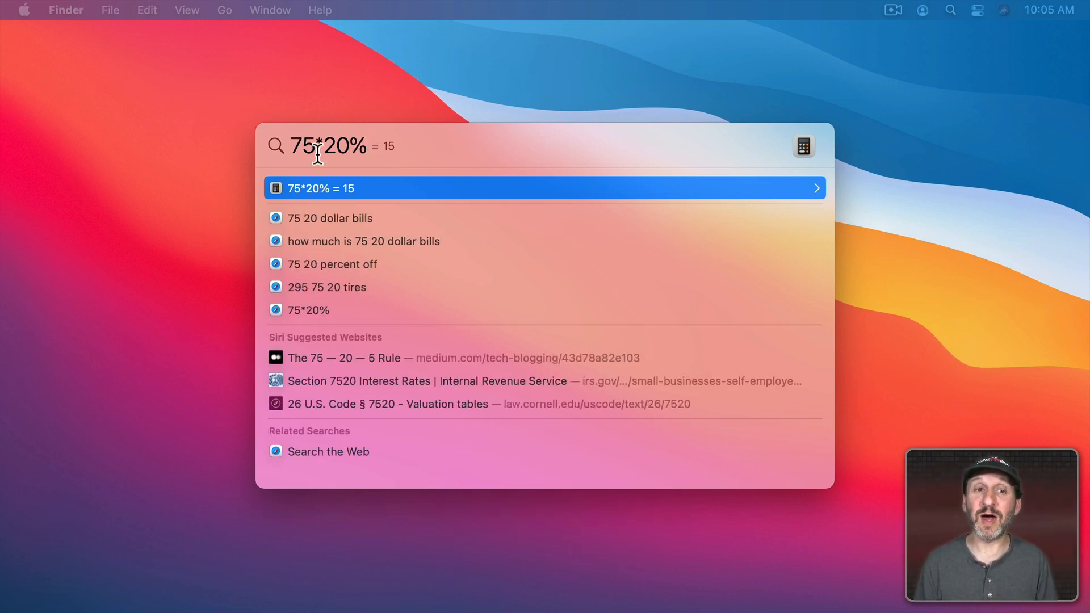
mouse_move(407, 161)
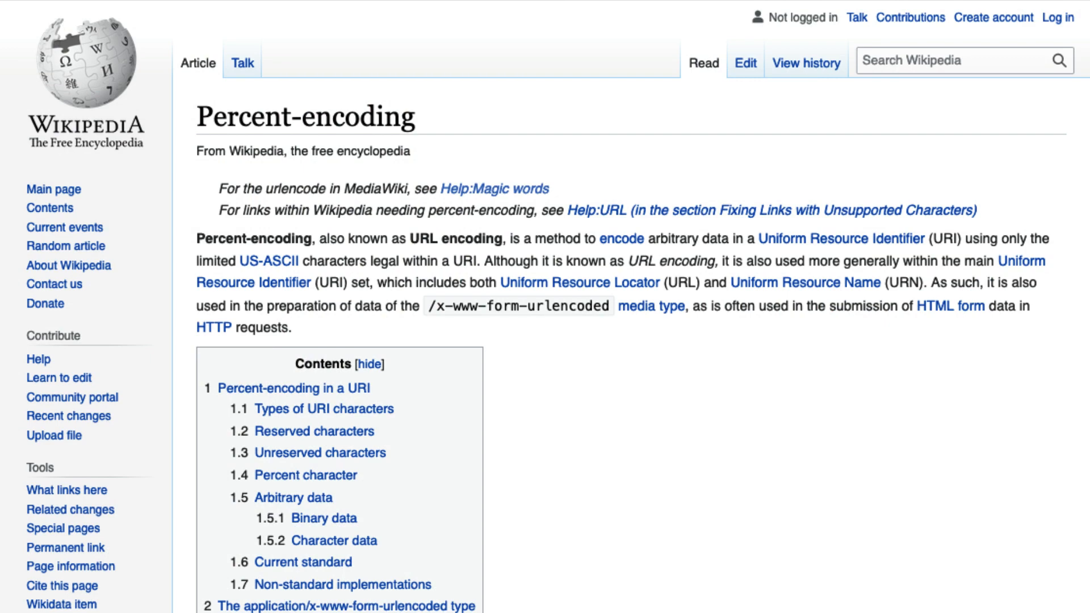
Scroll the Percent-encoding article down to the reserved-characters table
scroll("down", 3)
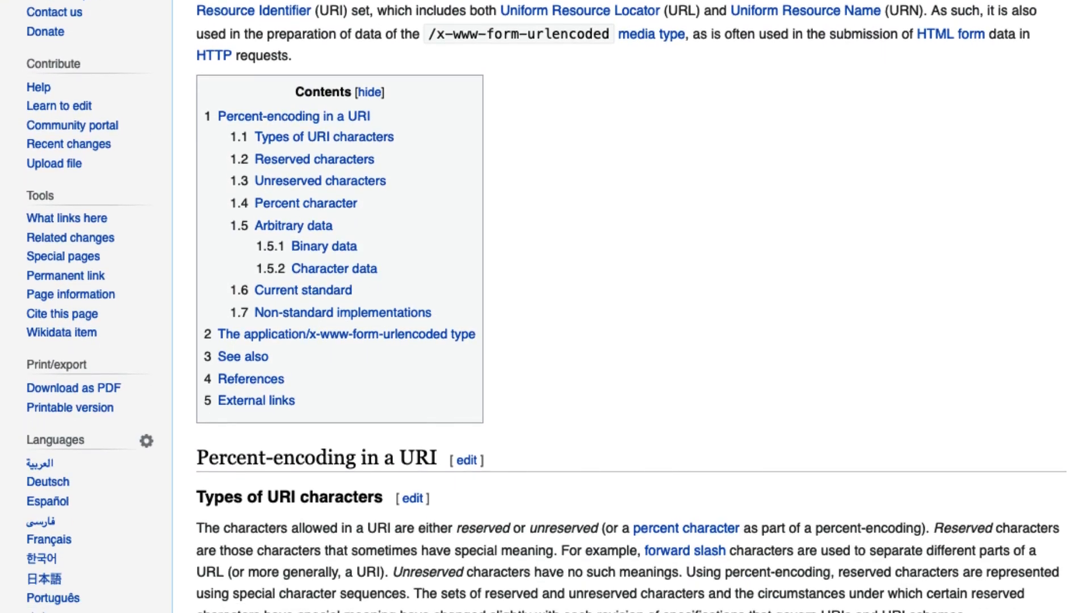
scroll("down", 3)
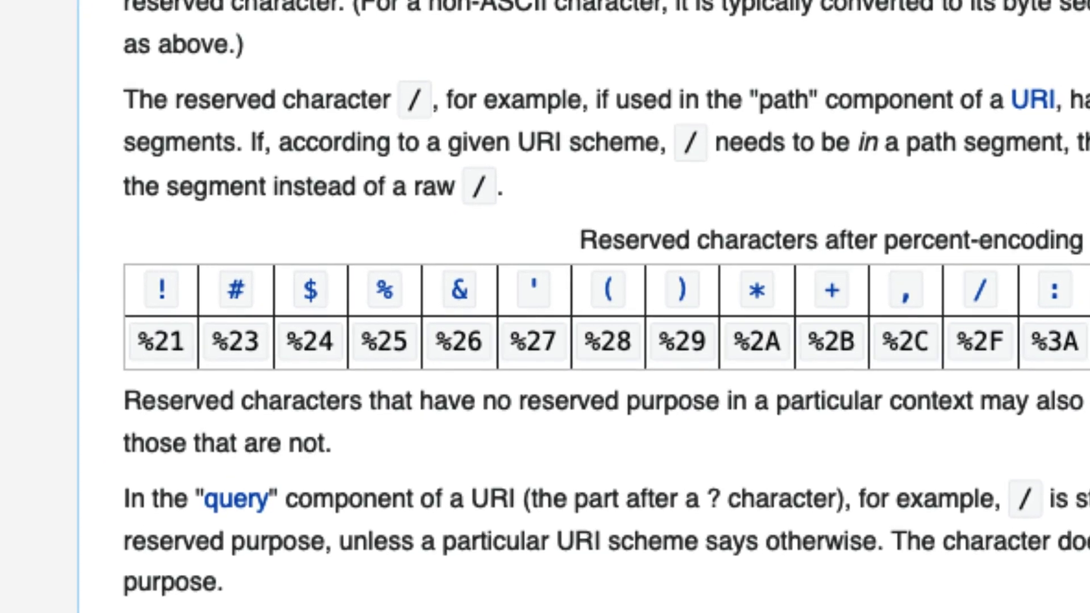
scroll("down", 3)
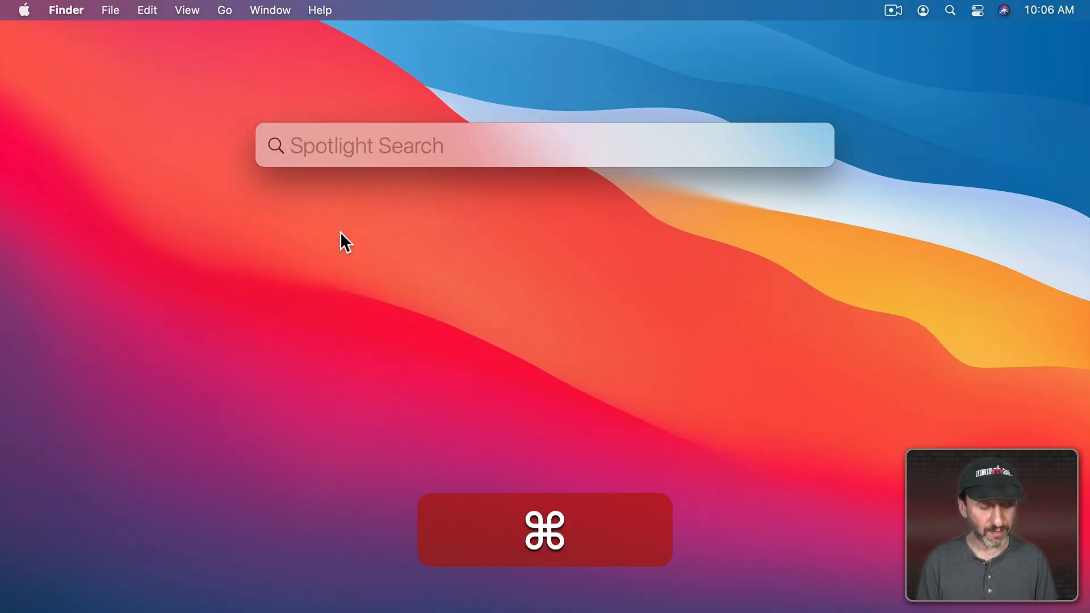
Enter 5^2 in Spotlight using the caret for the exponent
type("5")
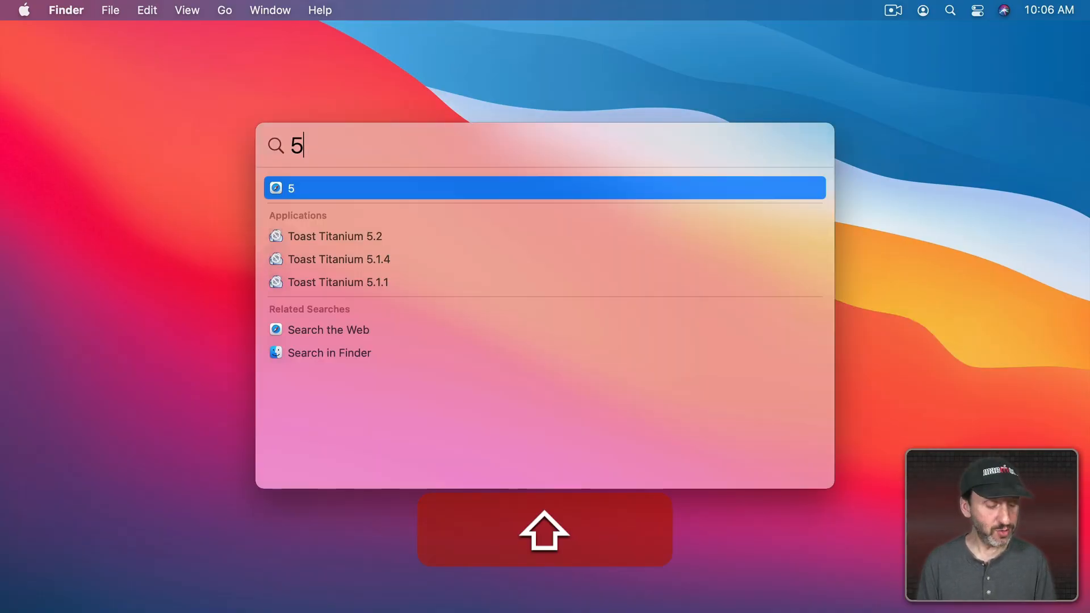
type("^2")
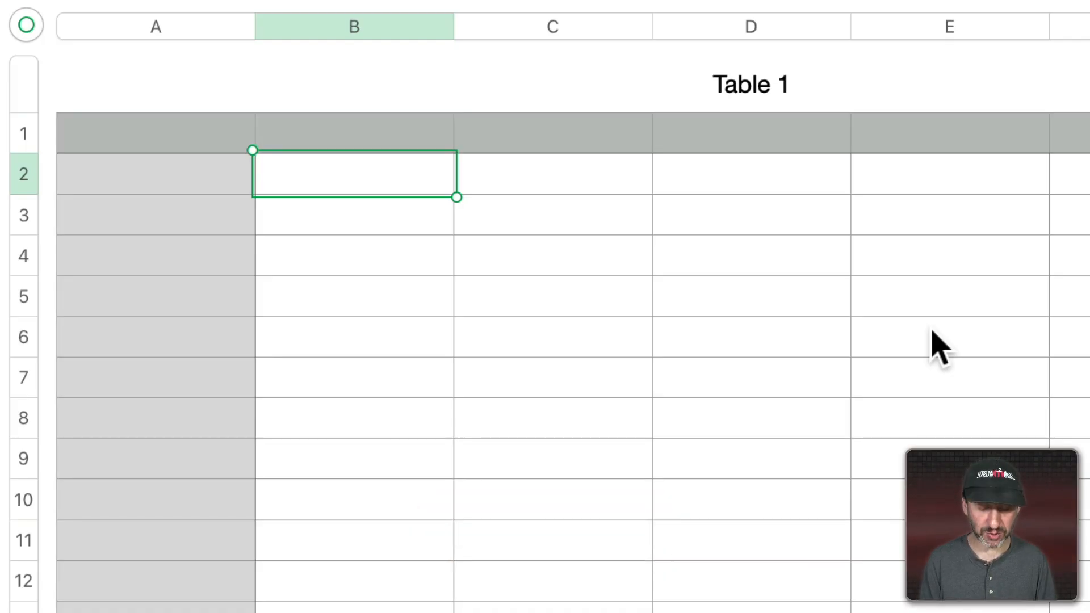
Enter 5^2 into cell B2 of the Numbers table
double_click(354, 173)
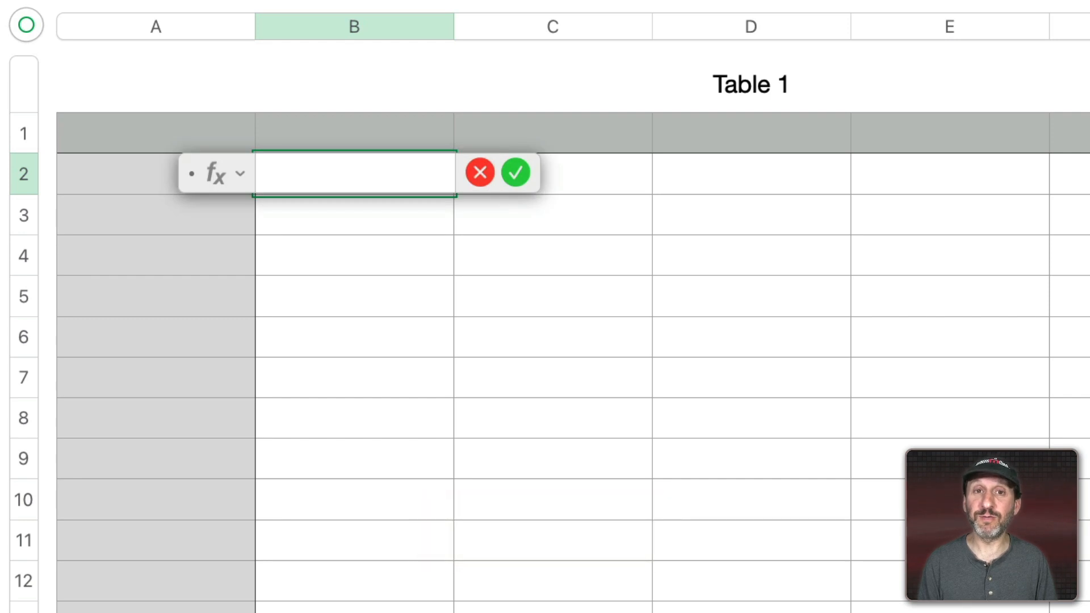
type("5")
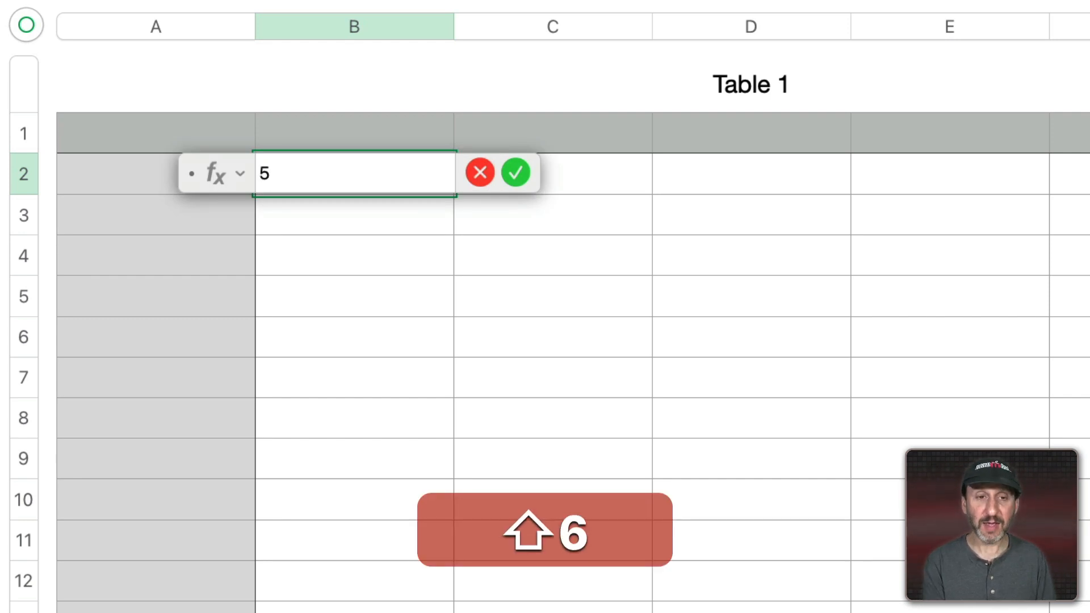
type("^2")
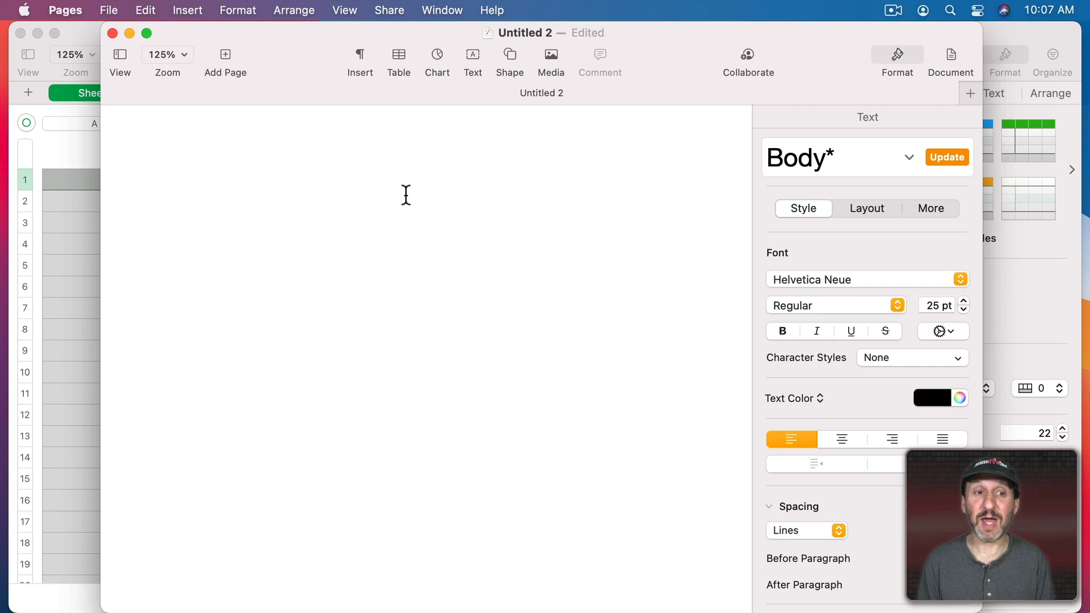
Type 5^3 into the blank Pages document
type("5")
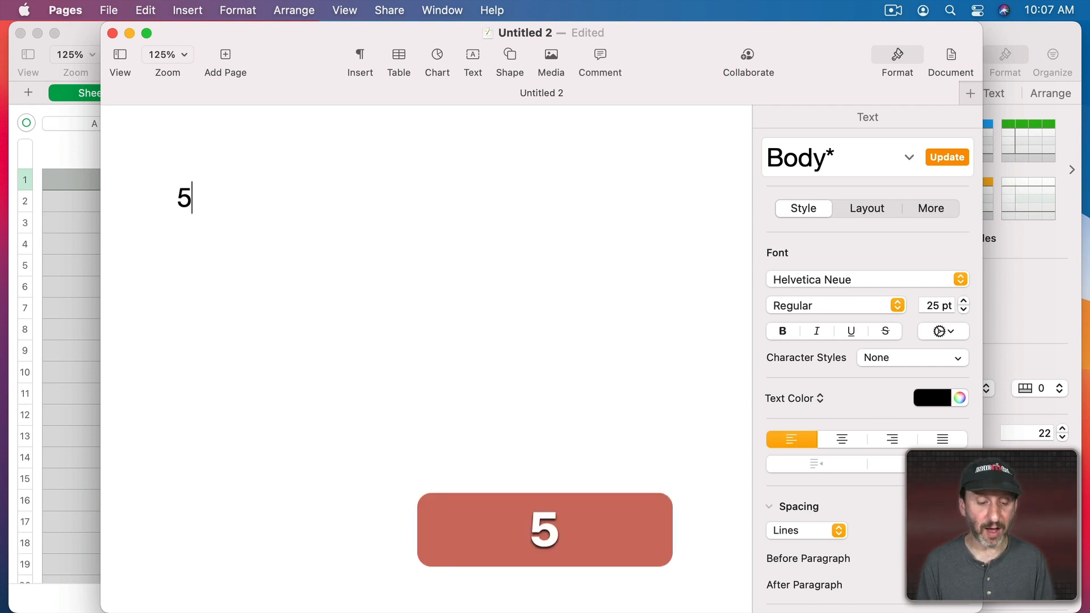
type("^3")
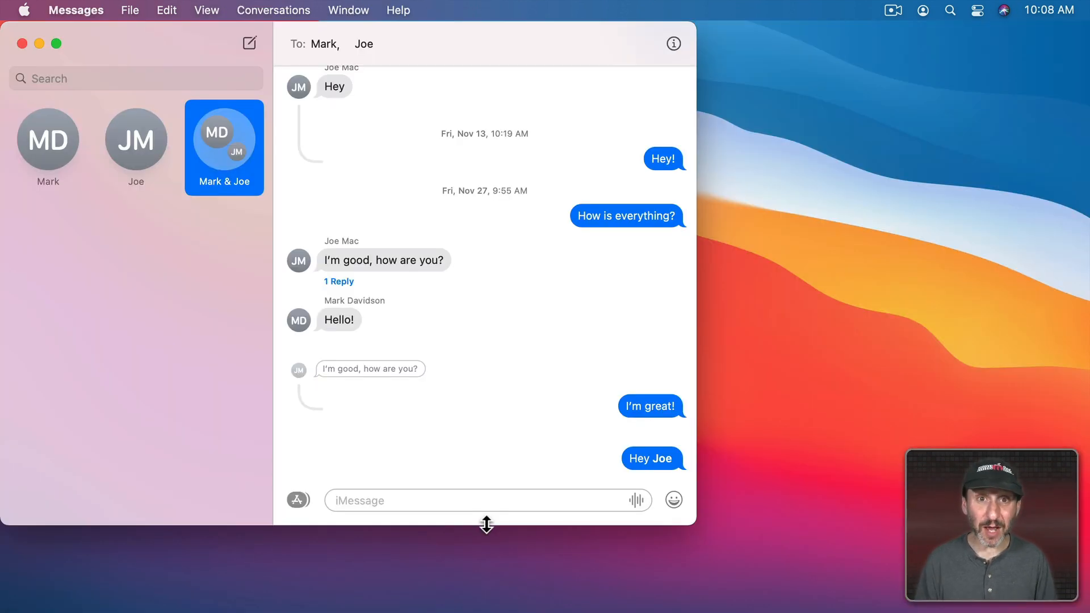
Send a group message starting with six carets (^^^^^^) followed by text
left_click(486, 501)
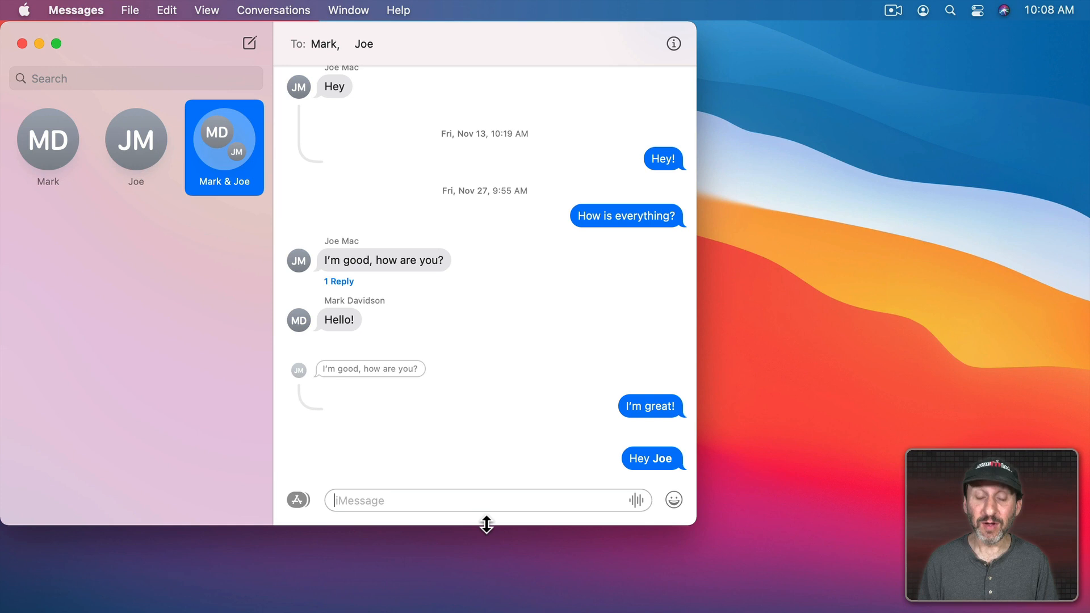
type("^^^^^^^^^^ This")
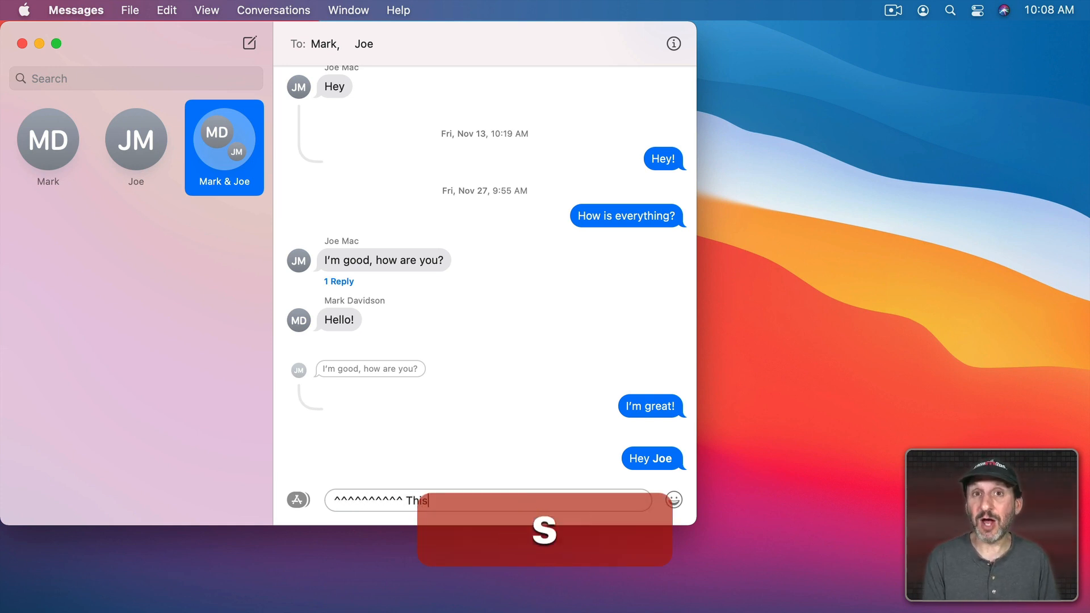
type("ex")
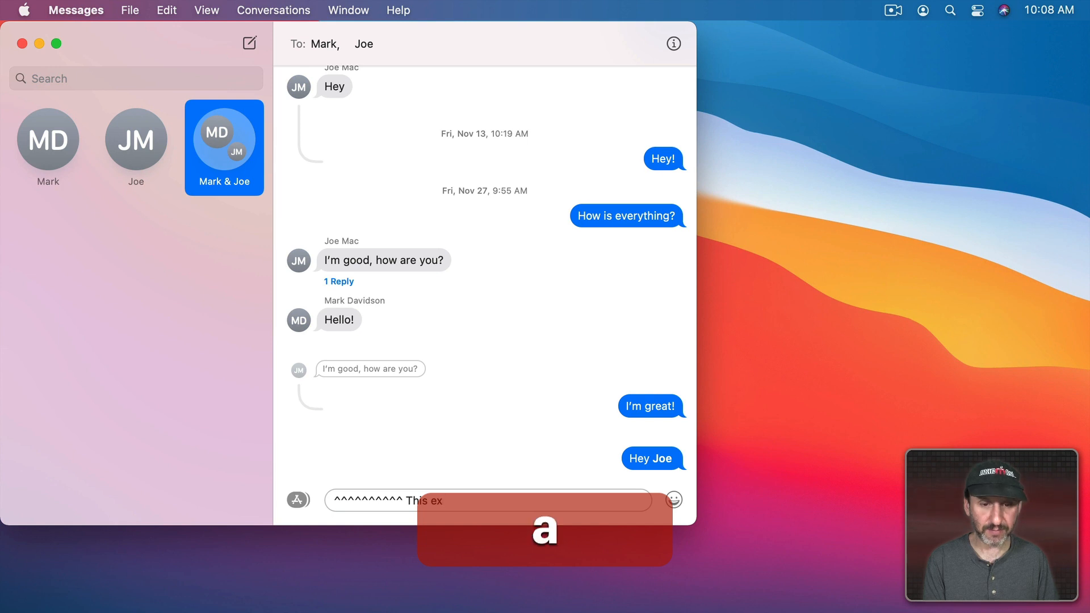
key("Return")
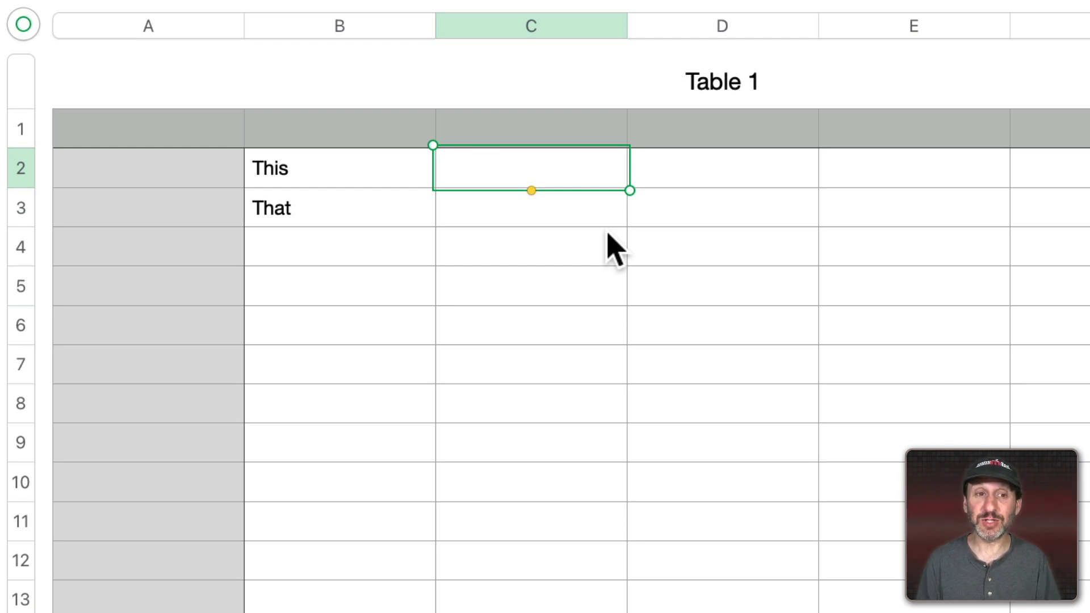
Start a formula with = and choose the CONCATENATE function
type("=")
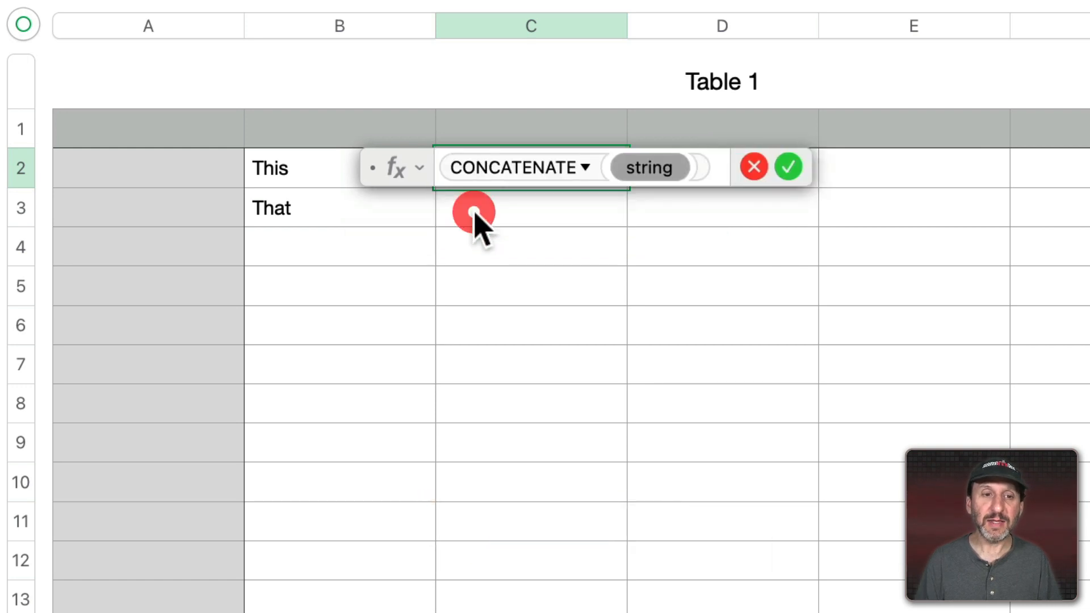
left_click(270, 168)
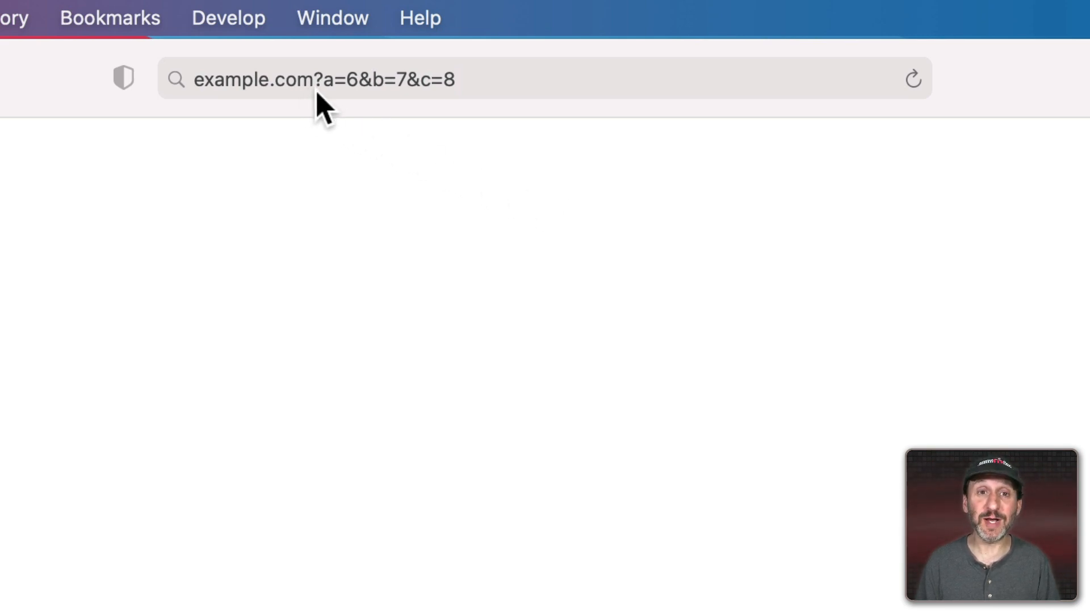
mouse_move(477, 108)
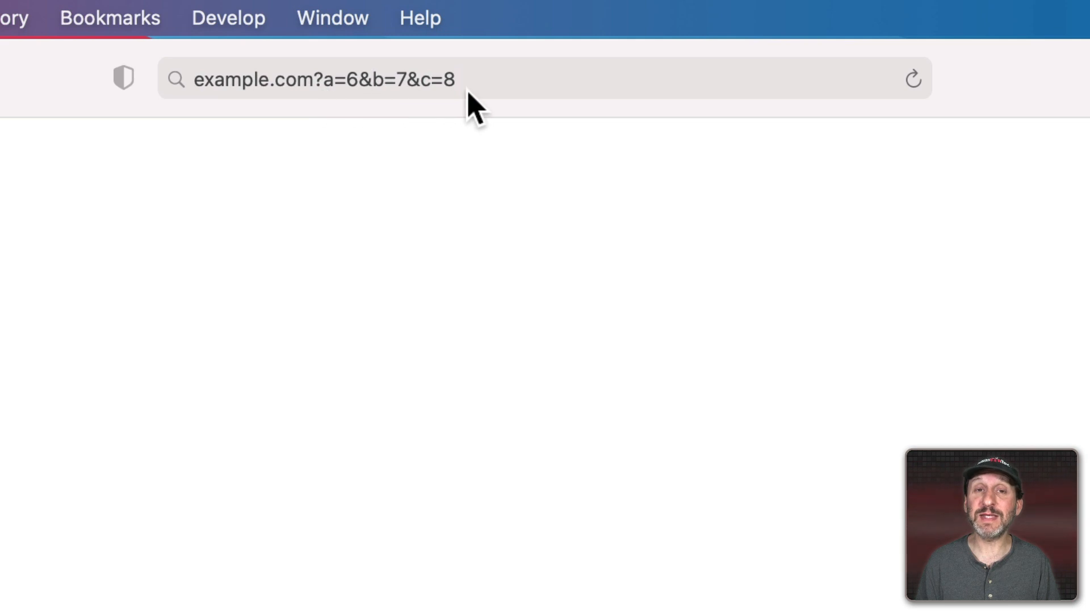
mouse_move(414, 104)
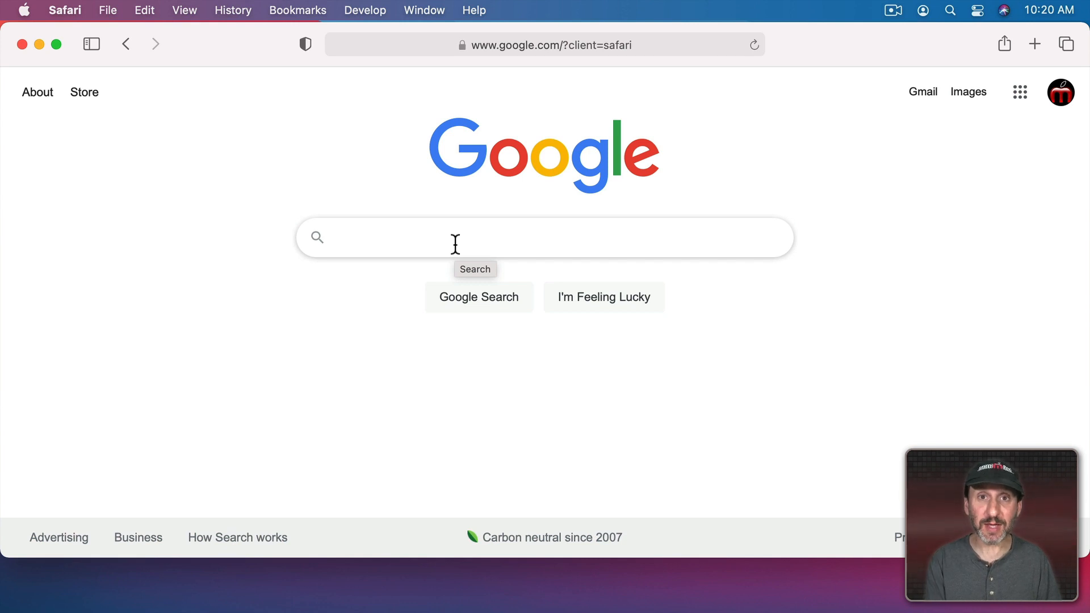
Search Google for the wildcard phrase "how do i * with a mac"
type("\"how do i * with a mac\"")
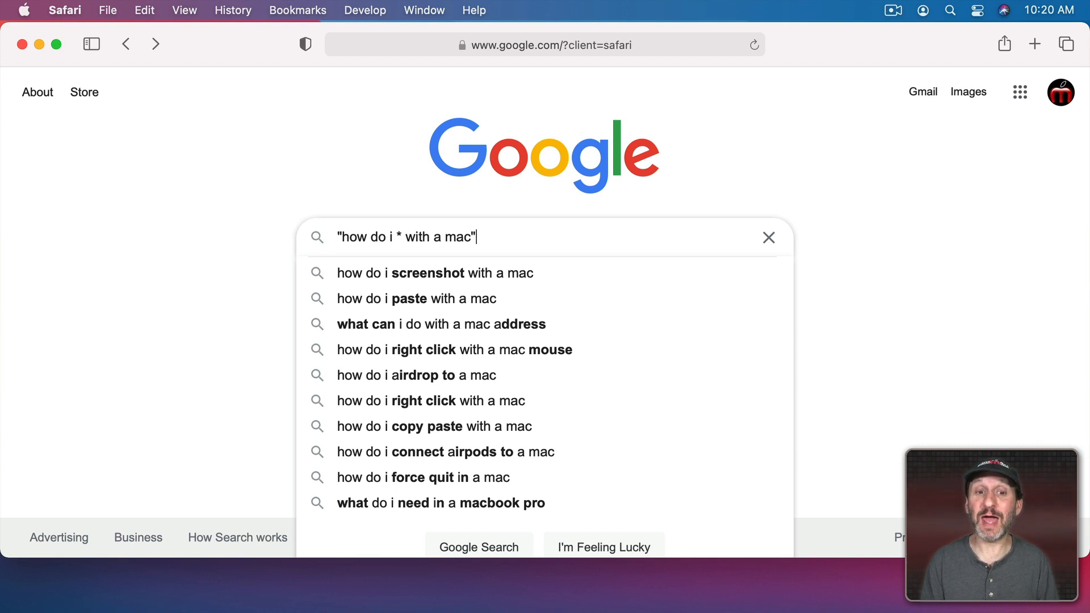
key("cmd+space")
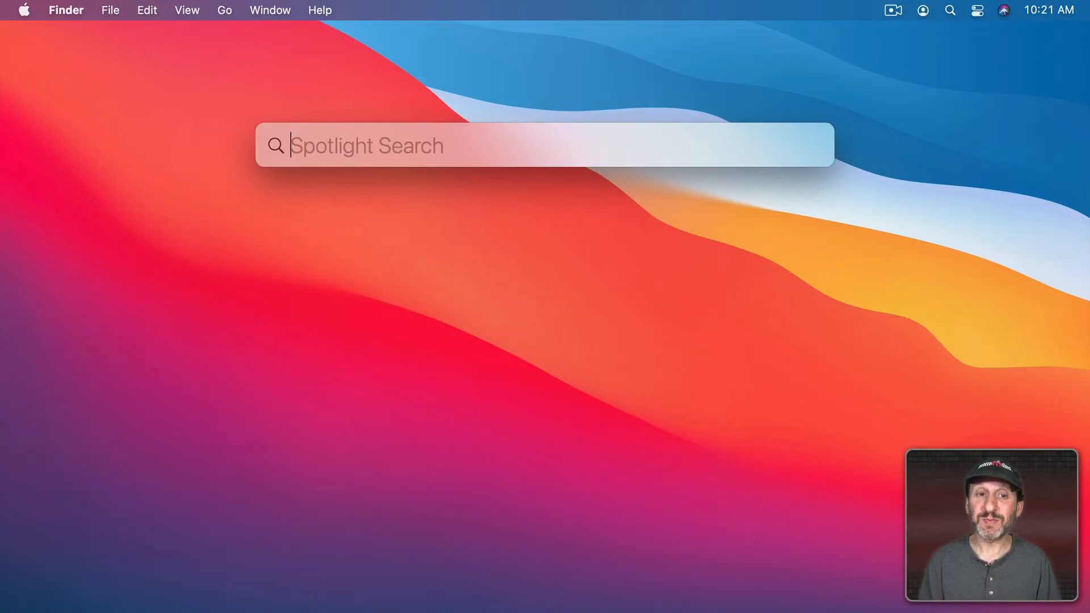
Compute 3*5 in Spotlight and open the 15 result in Calculator
type("3")
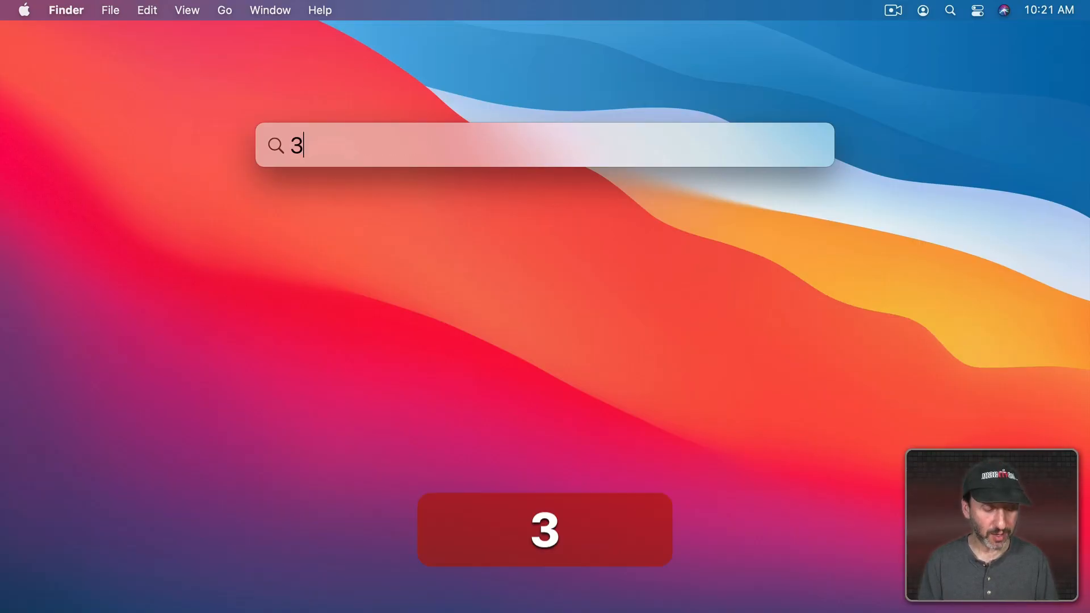
type("*5")
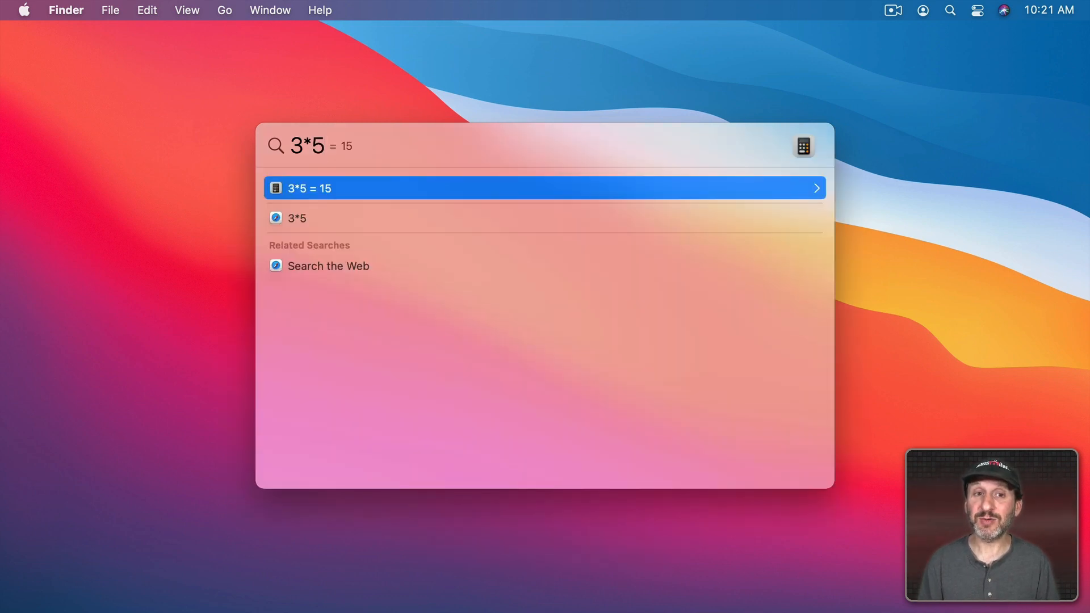
left_click(544, 189)
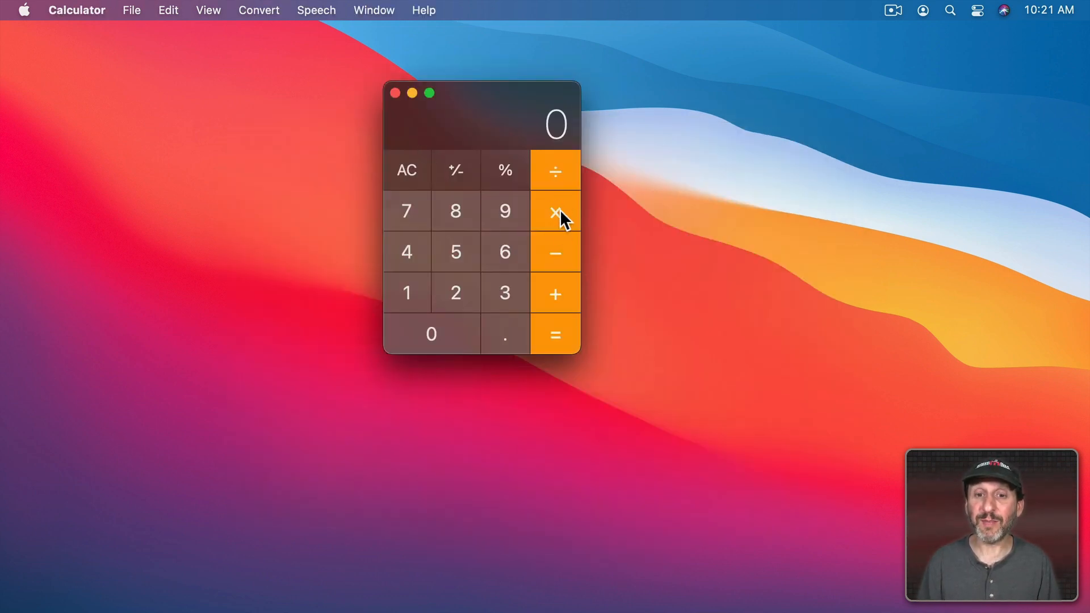
mouse_move(555, 211)
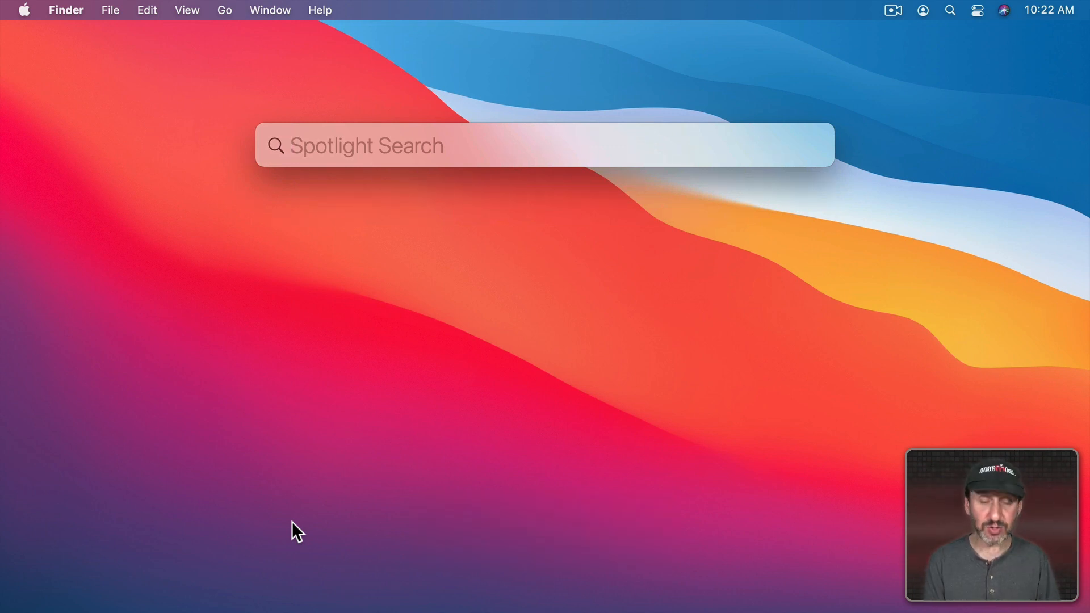
Type 3+5*7 in Spotlight and add parentheses to make (3+5)*7
type("+")
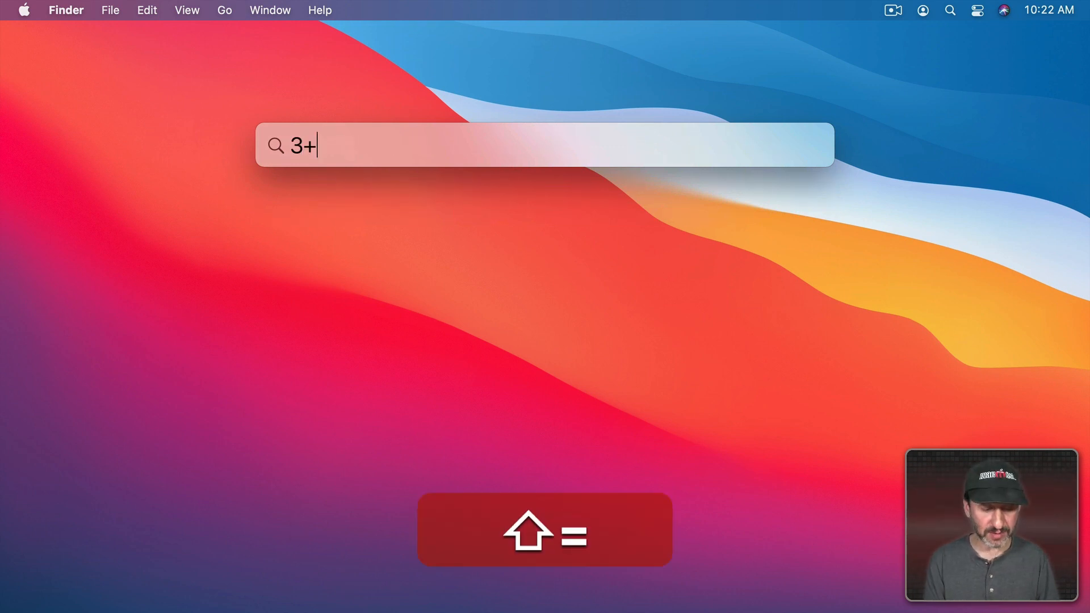
type("5*7")
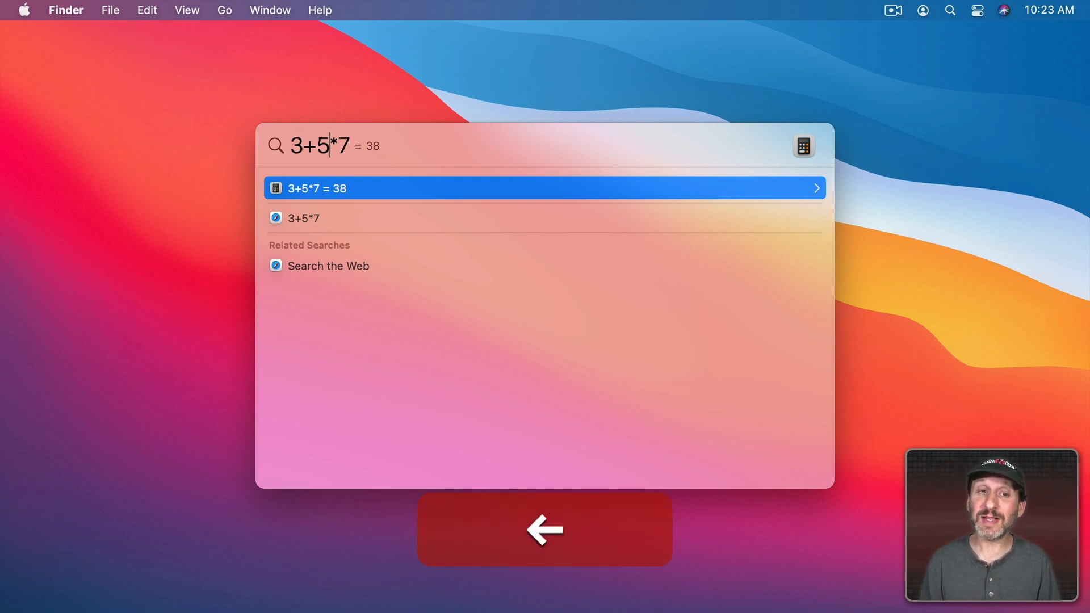
type("(")
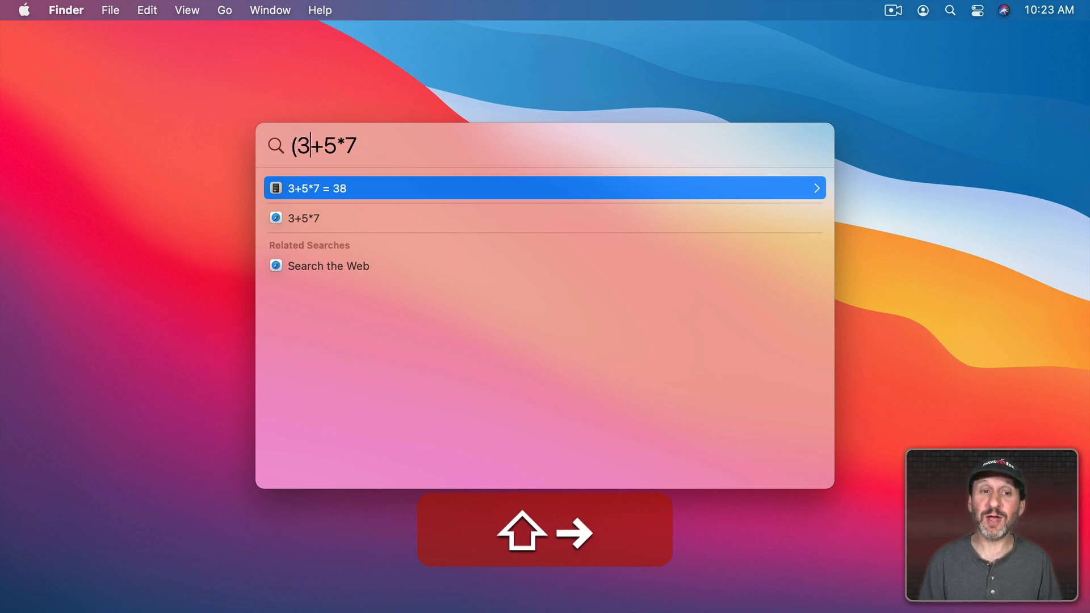
type(")")
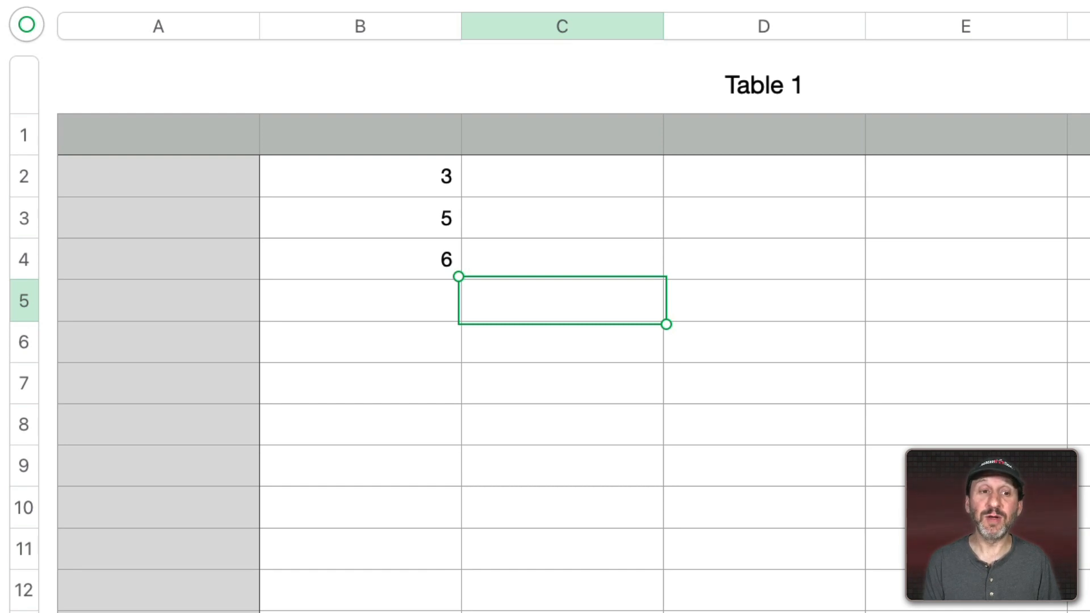
Enter the formula (B2+B3)×B4 in cell C5, producing 48
double_click(561, 300)
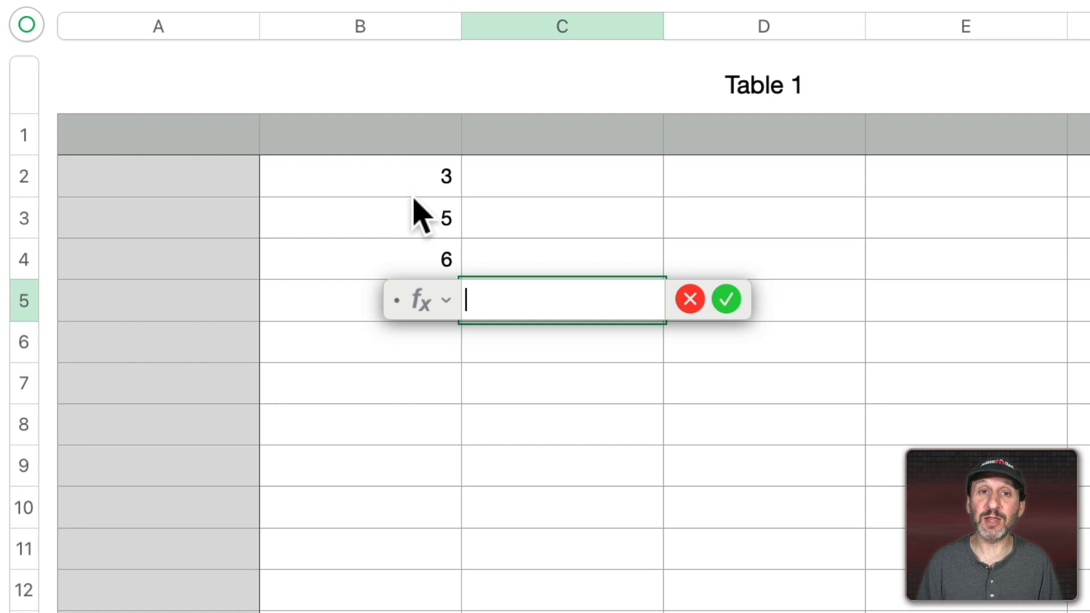
type("(B2+B3")
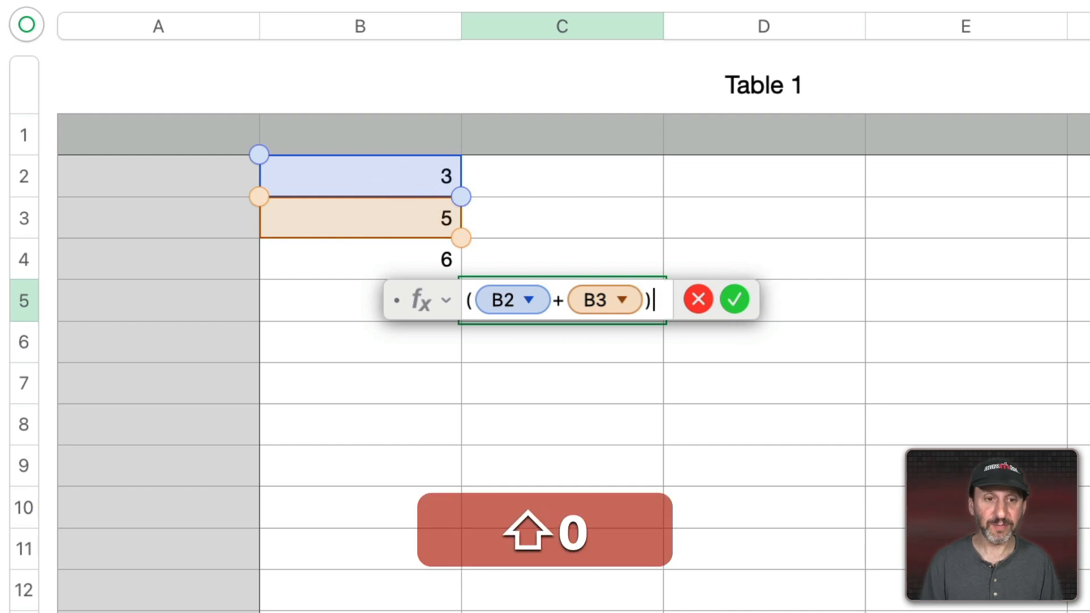
type("×")
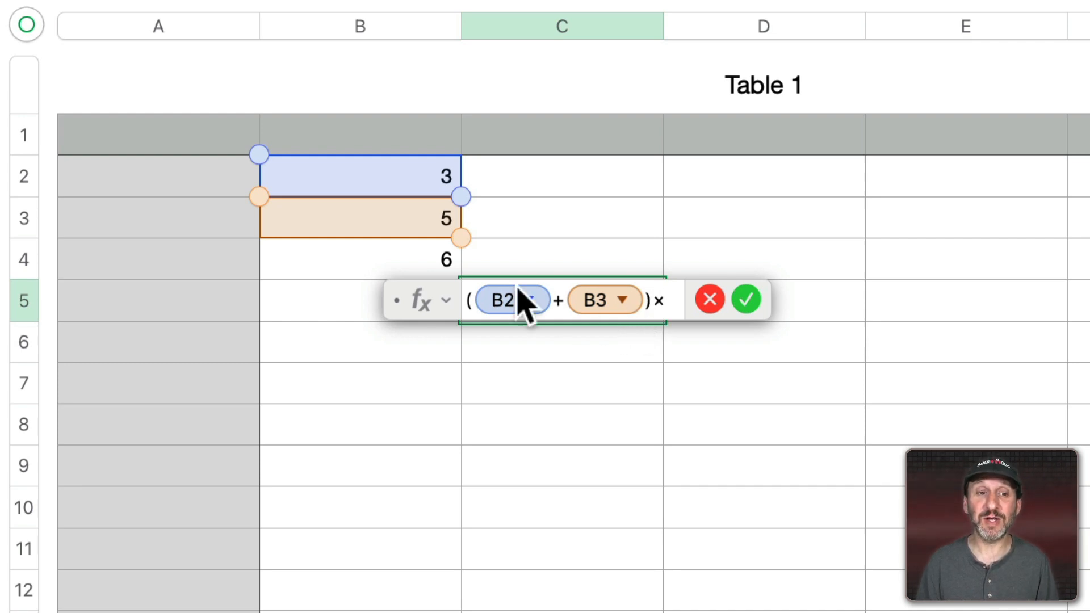
left_click(357, 260)
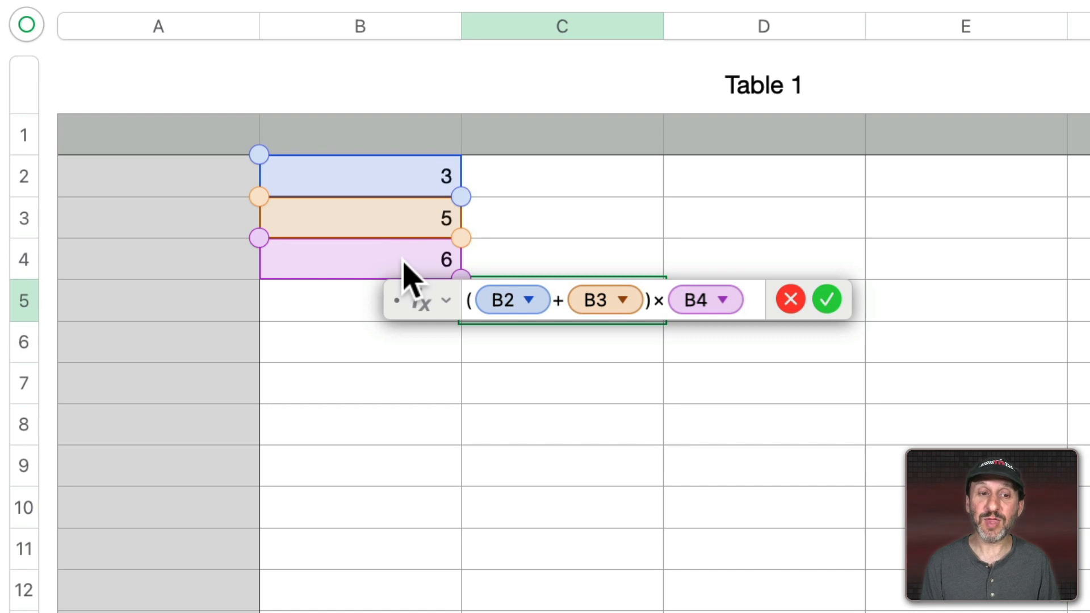
left_click(827, 299)
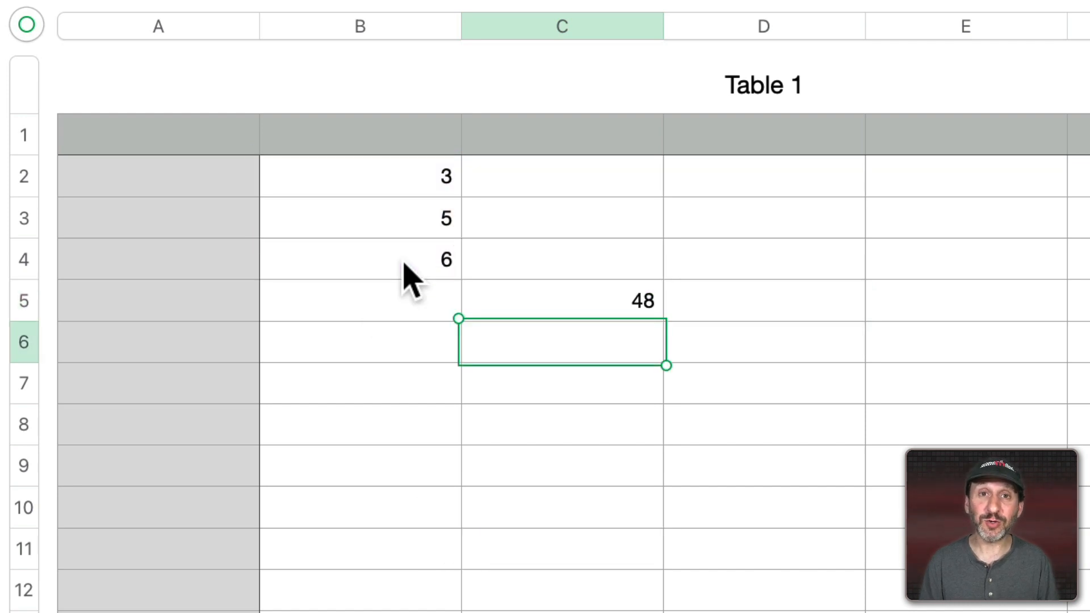